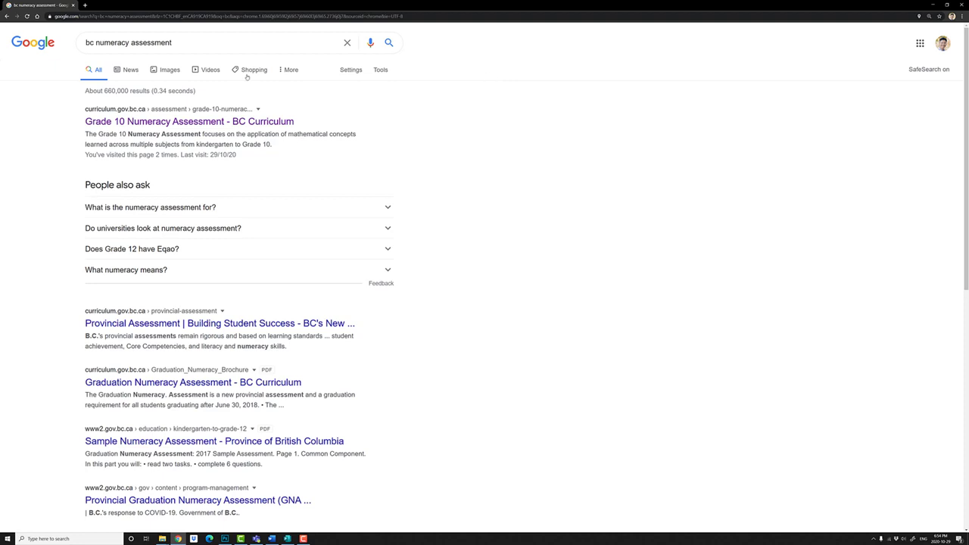
Step: Open the 'Grade 10 Numeracy Assessment - BC Curriculum' search result
left_click(220, 43)
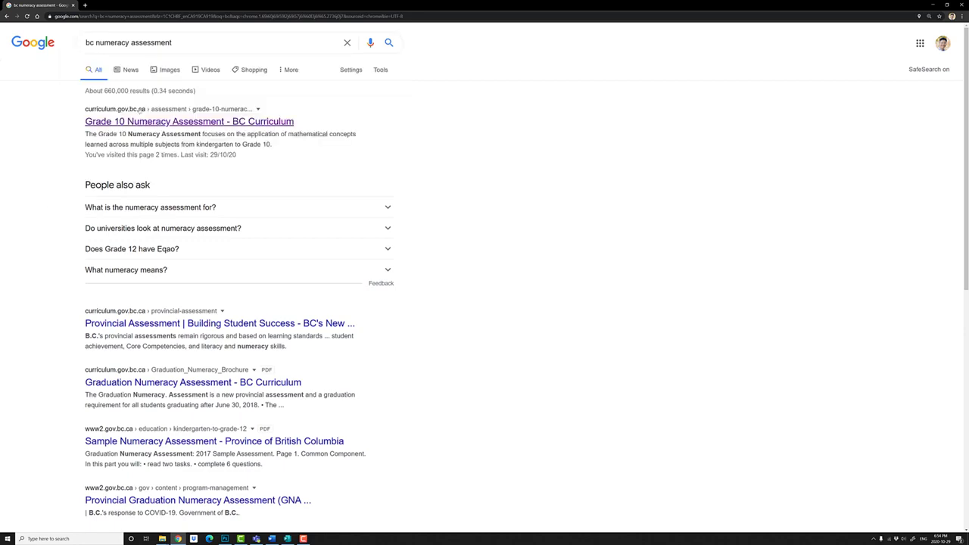
left_click(188, 121)
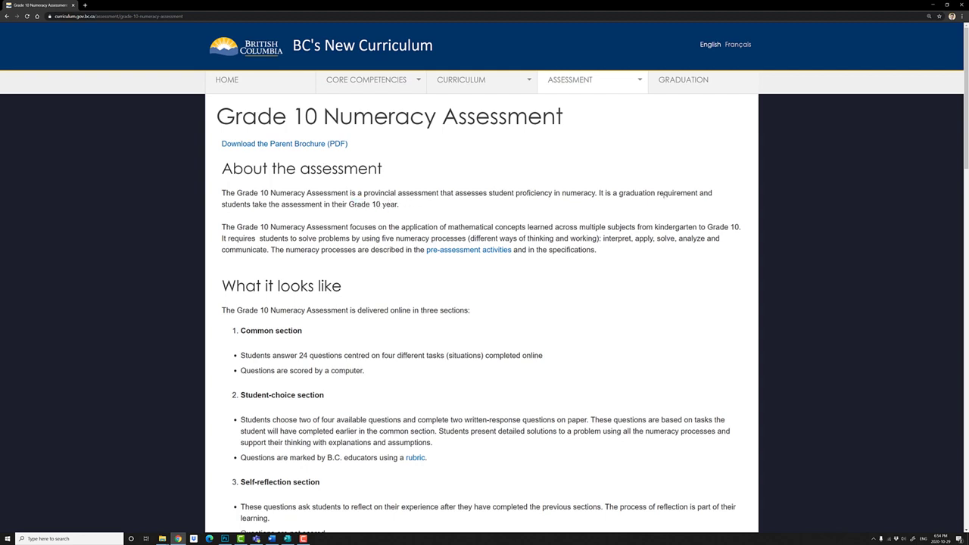
Step: Highlight the written-response description and open the student-choice marking rubric PDF
scroll("down", 3)
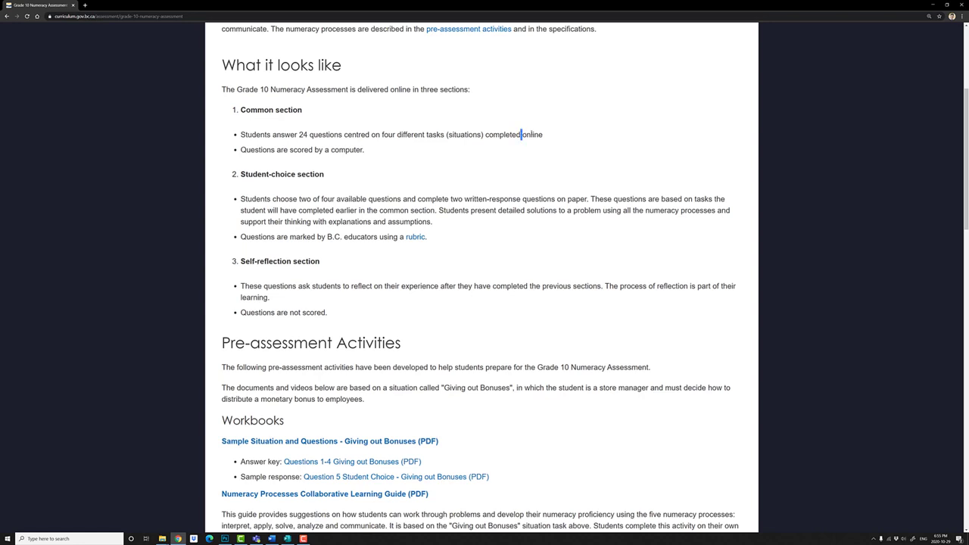
double_click(532, 133)
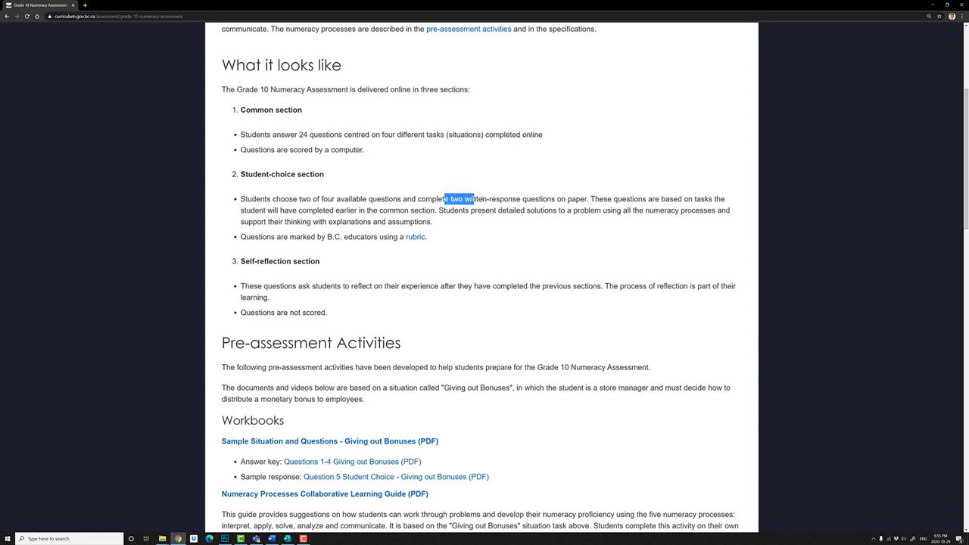
left_click_drag(445, 198, 563, 199)
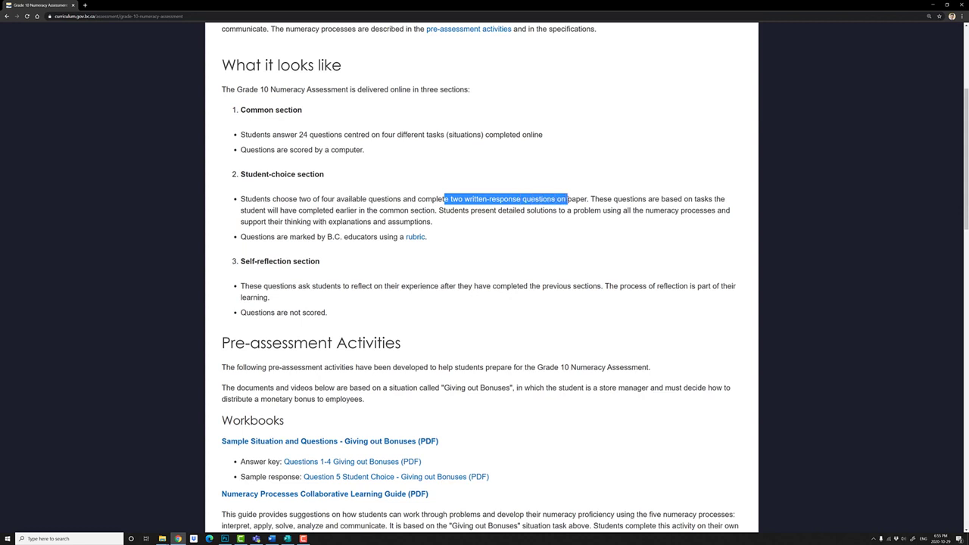
left_click(414, 236)
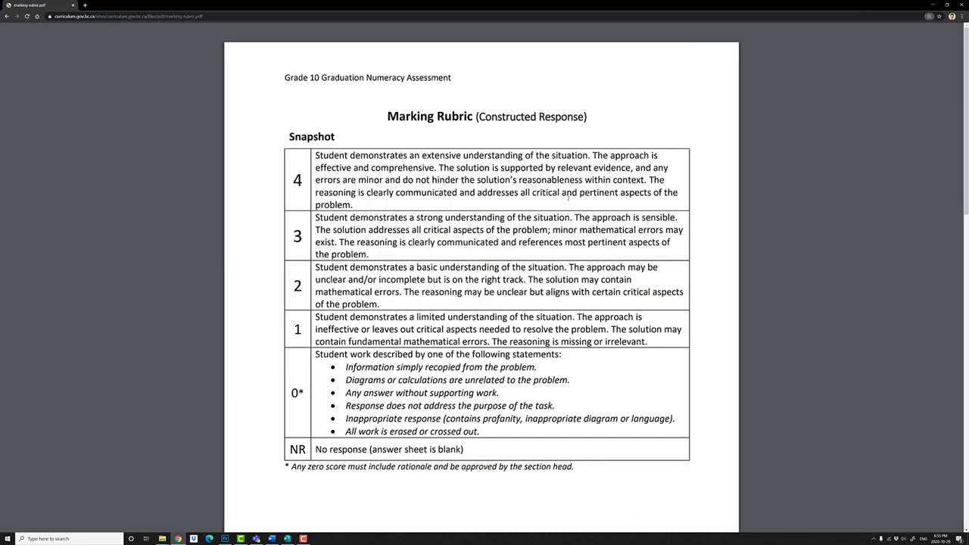
mouse_move(412, 103)
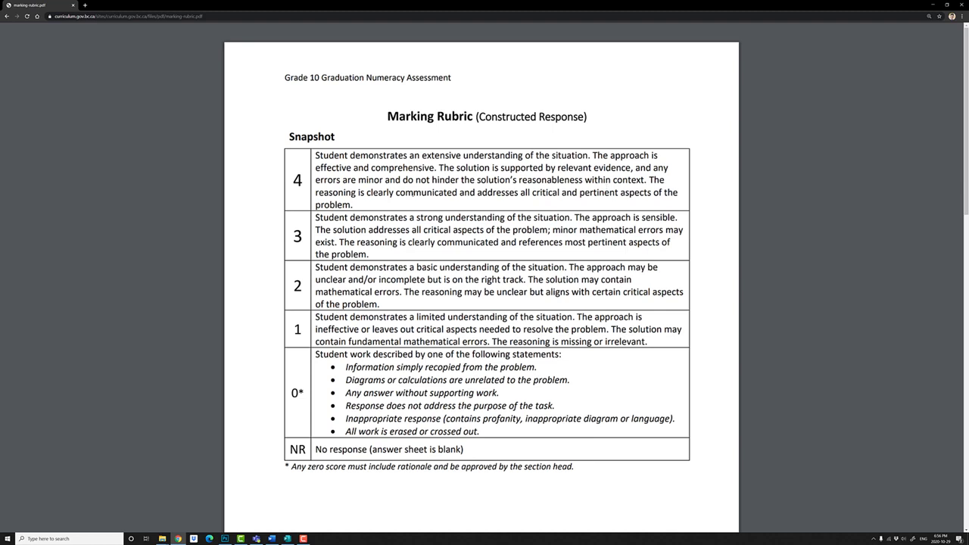
mouse_move(384, 204)
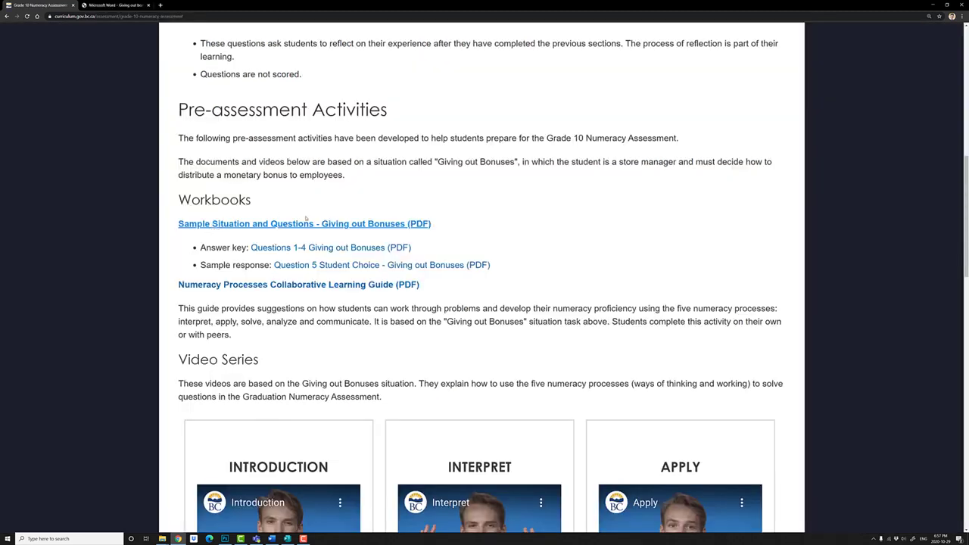
Step: Open the 'Sample Situation and Questions - Giving out Bonuses' PDF, then return to the assessment page
left_click(303, 224)
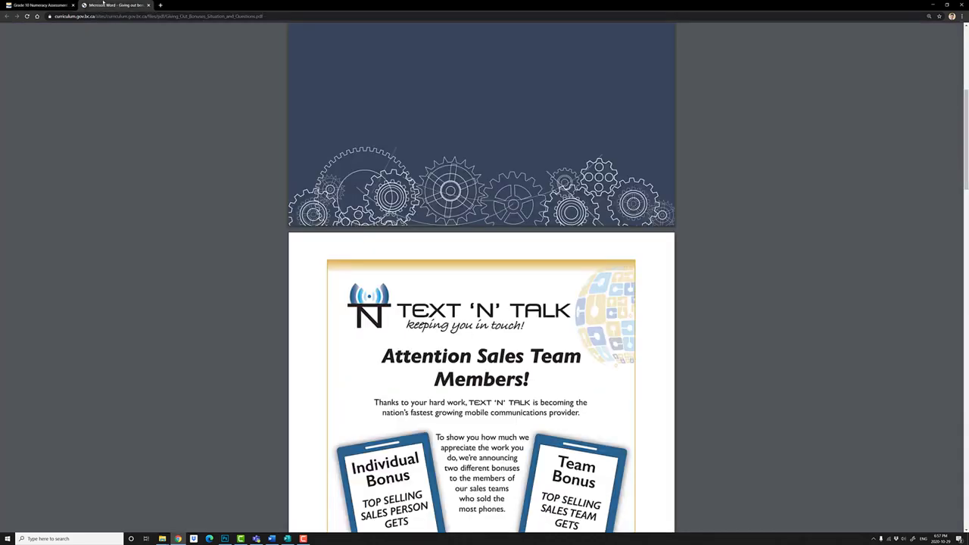
scroll("down", 3)
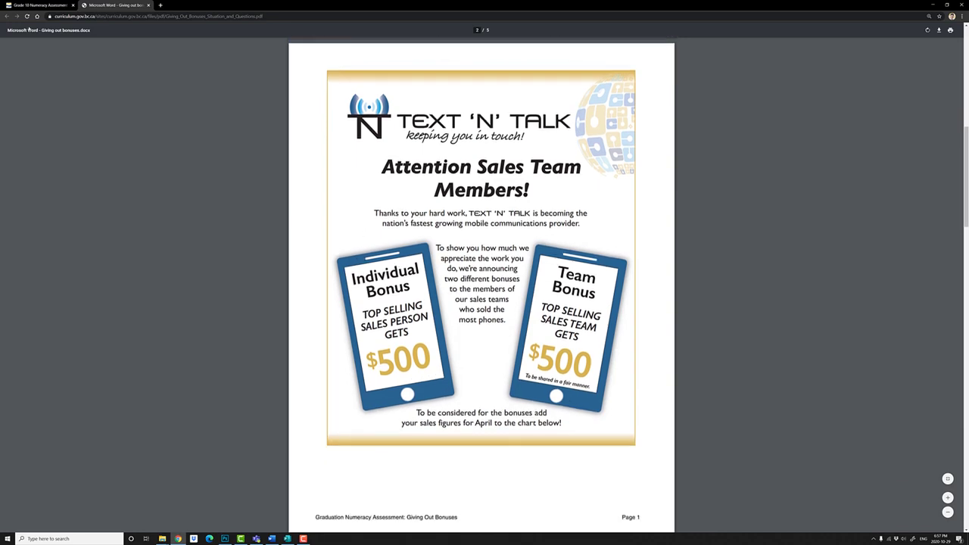
left_click(38, 7)
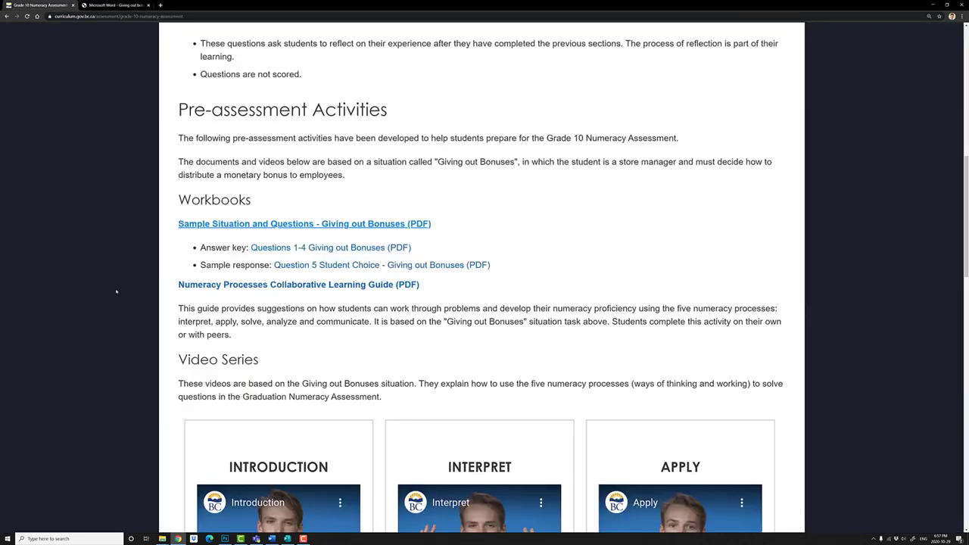
scroll("down", 3)
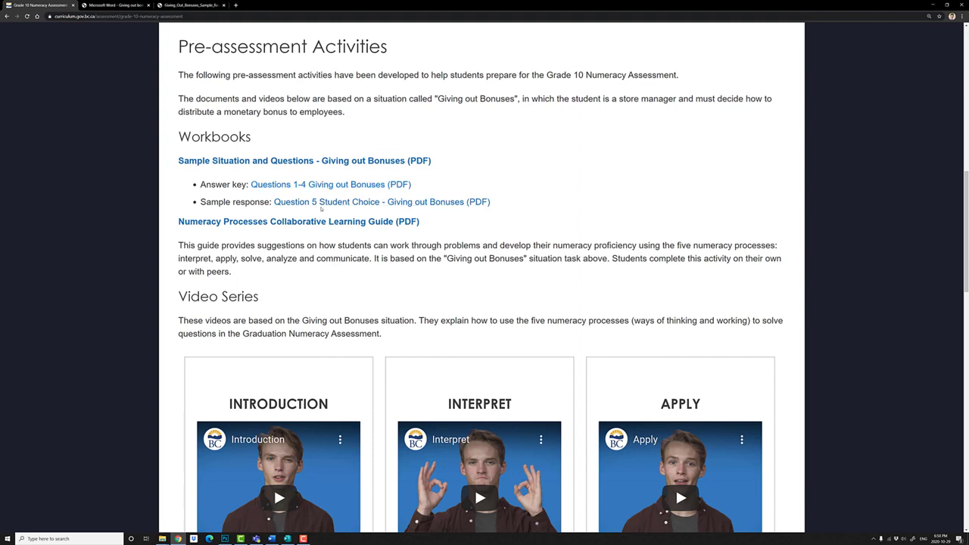
mouse_move(382, 202)
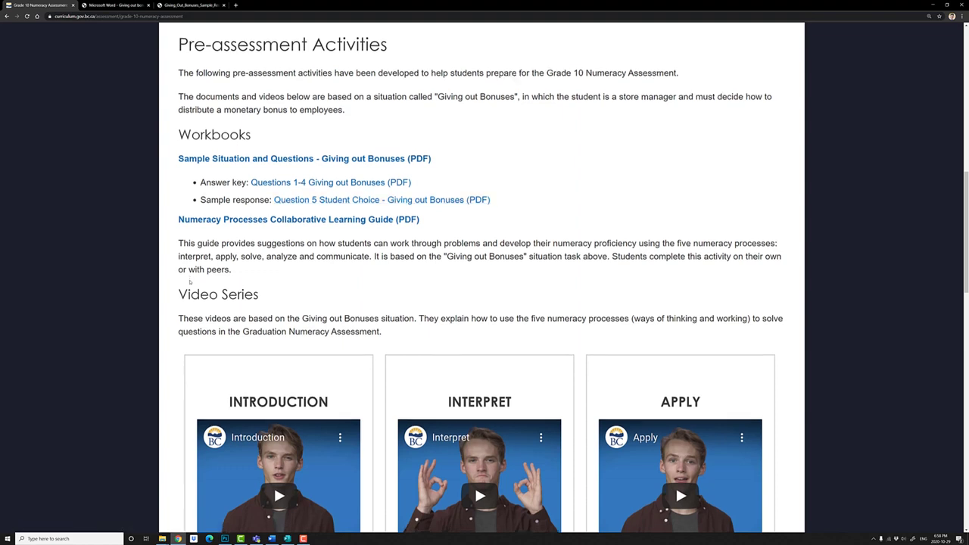
scroll("down", 3)
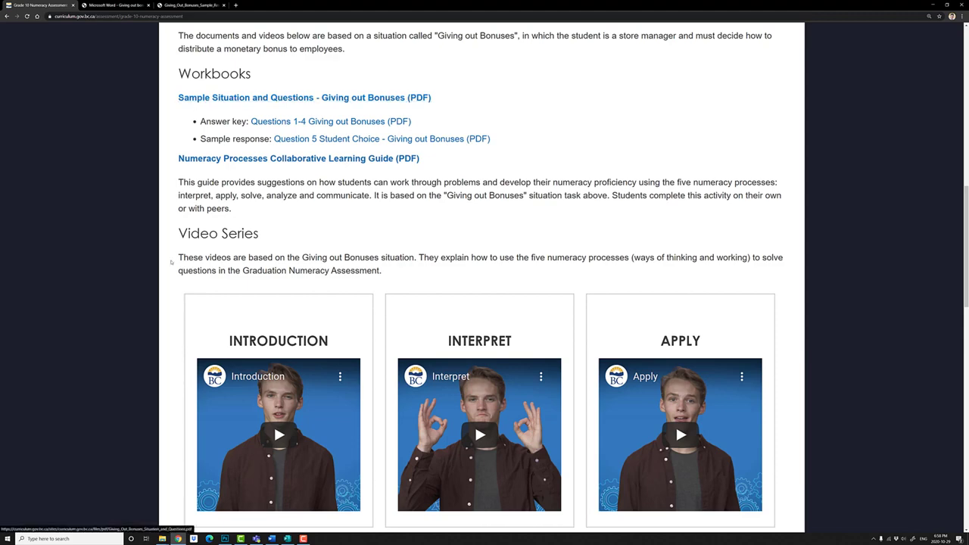
scroll("down", 3)
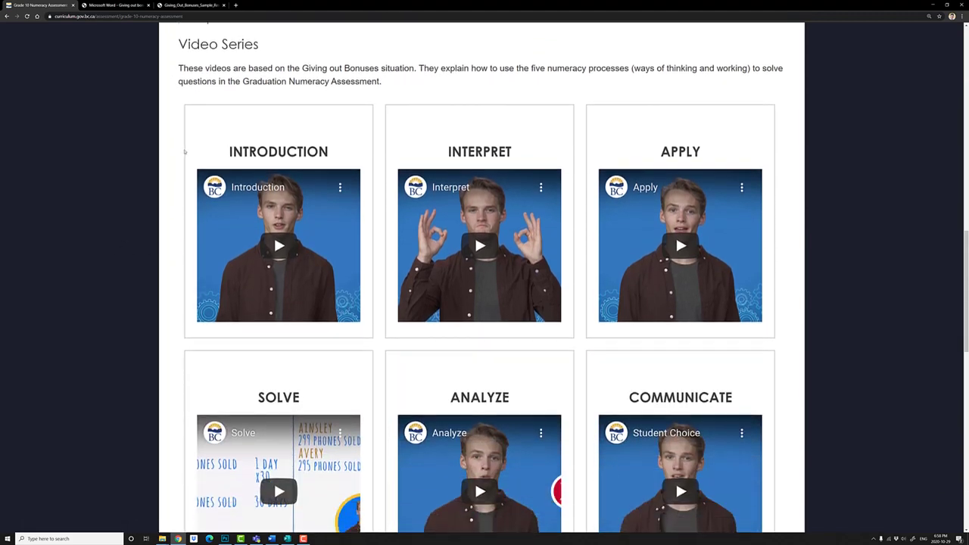
mouse_move(91, 181)
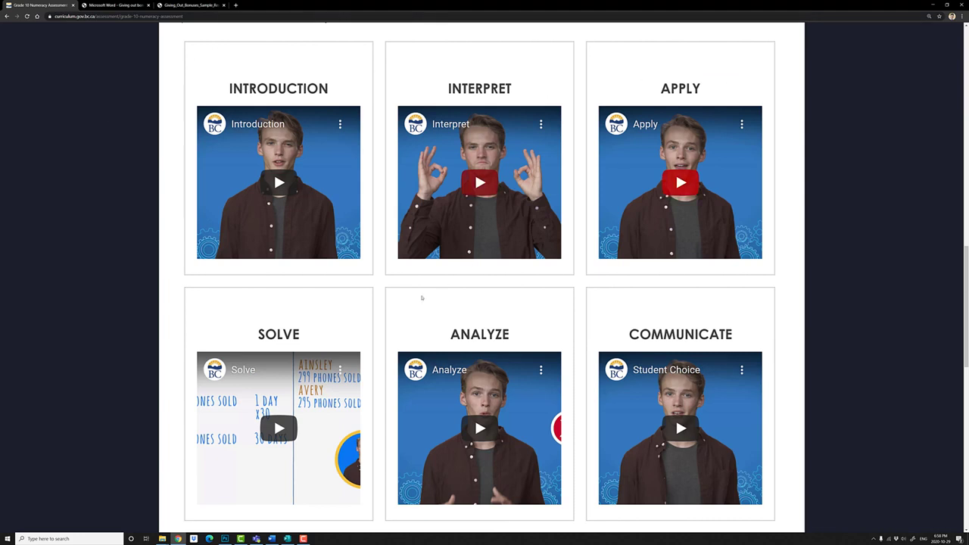
mouse_move(698, 318)
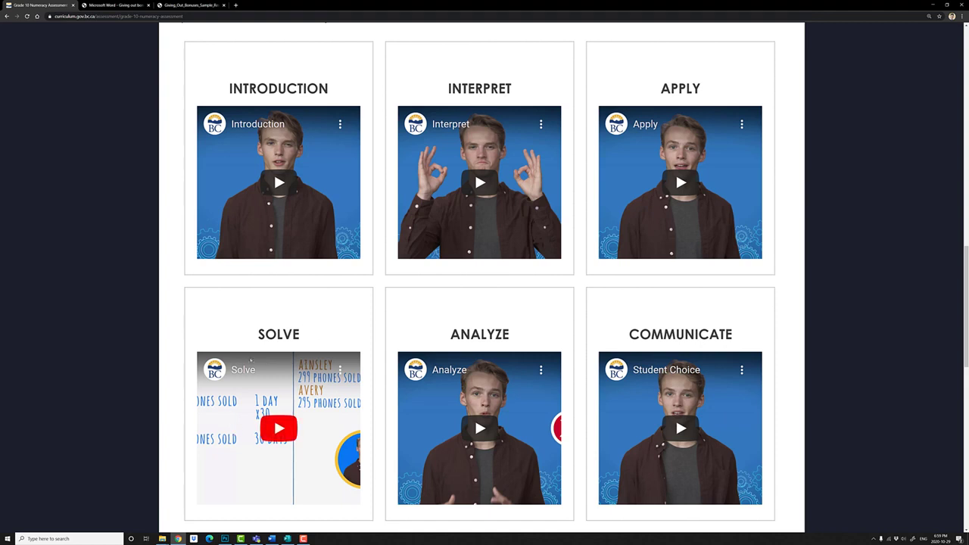
mouse_move(479, 429)
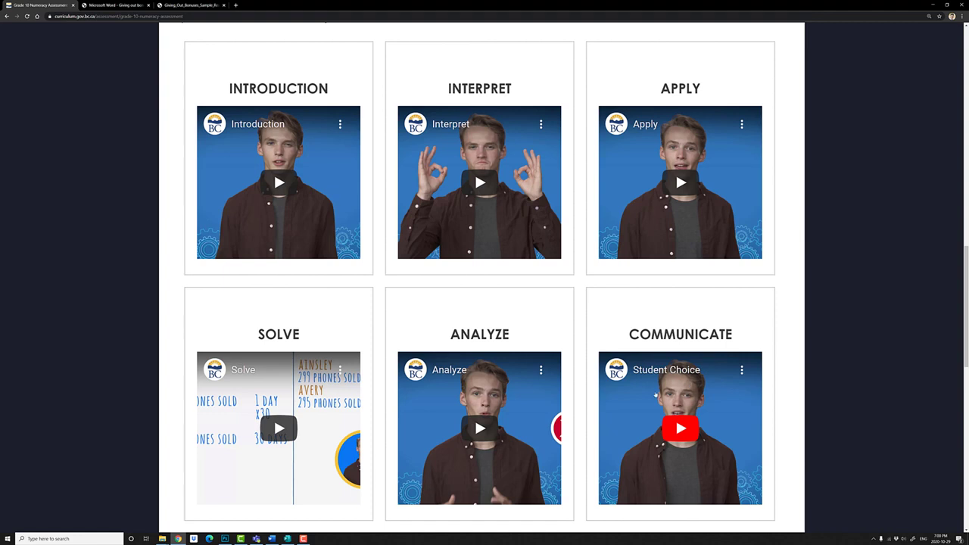
mouse_move(672, 399)
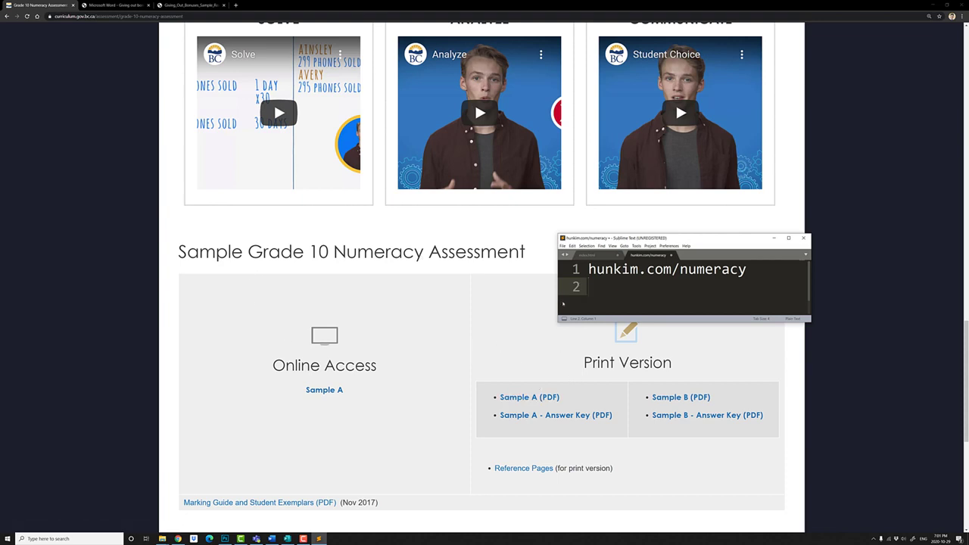
Step: Open the 'Sample A (PDF)' print version and view its Water Use questions
left_click(589, 286)
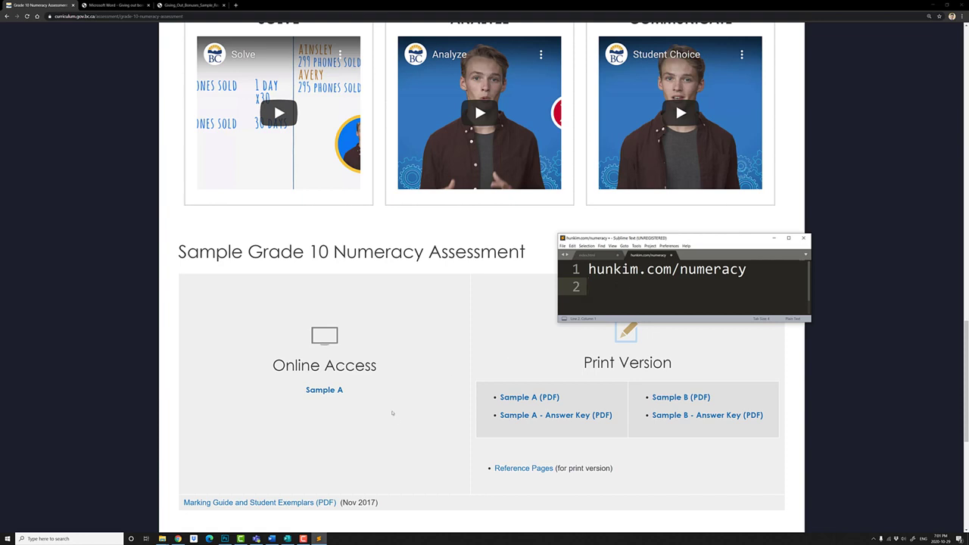
mouse_move(530, 397)
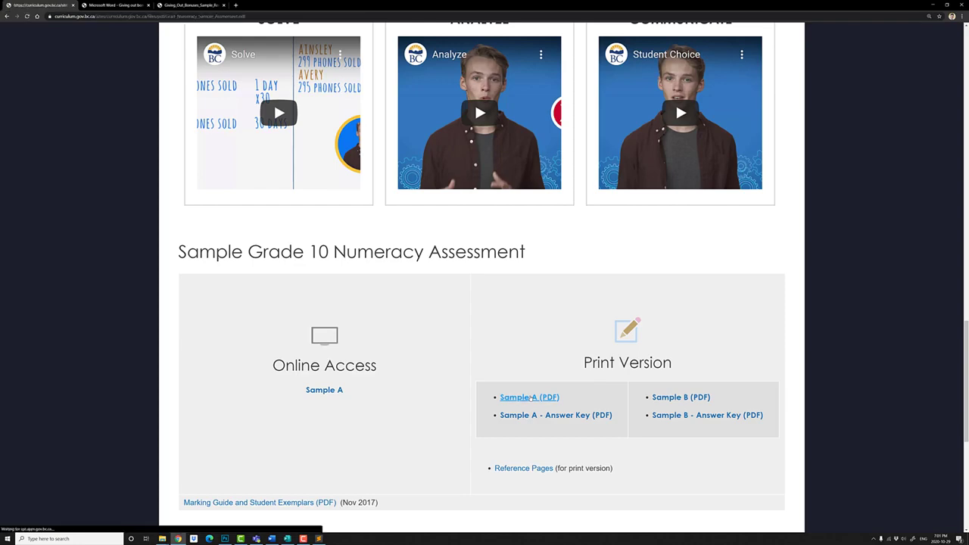
left_click(528, 397)
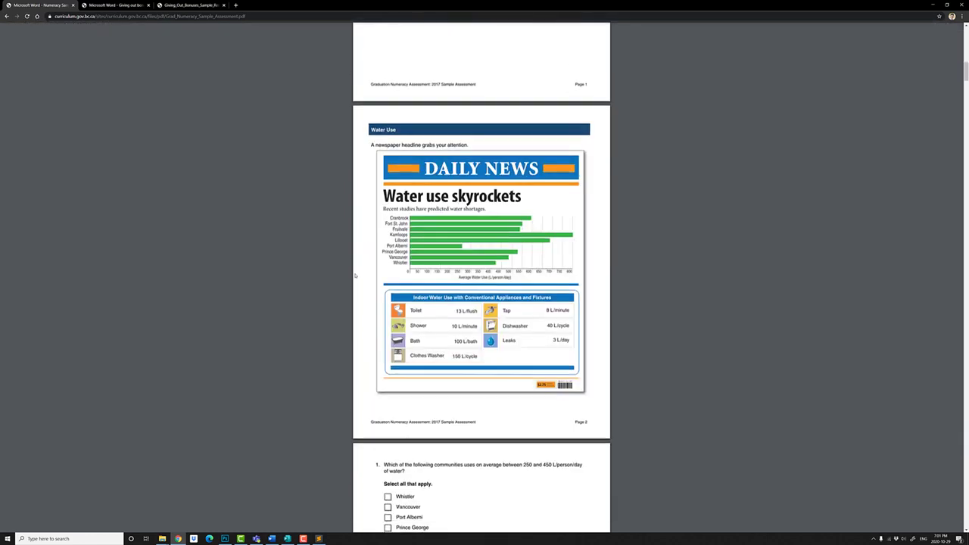
scroll("down", 3)
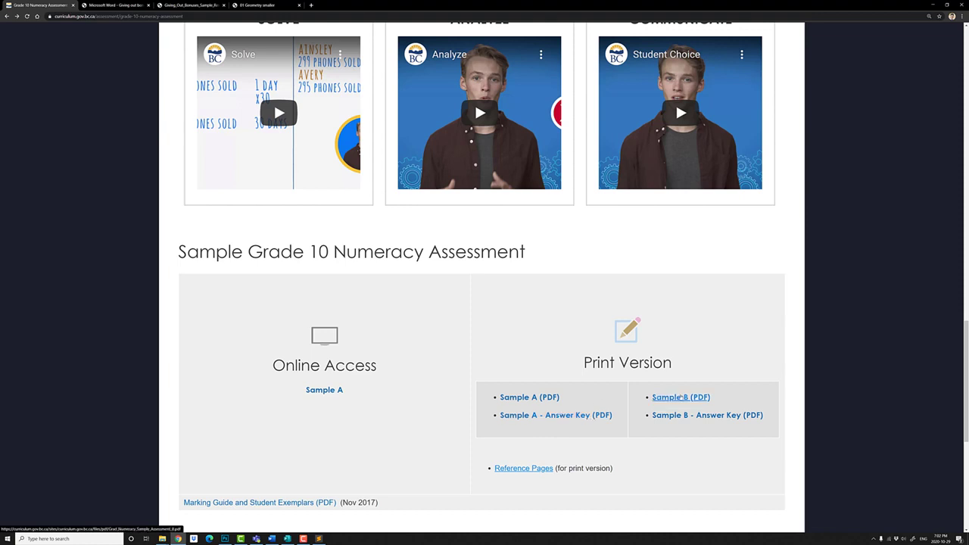
mouse_move(524, 468)
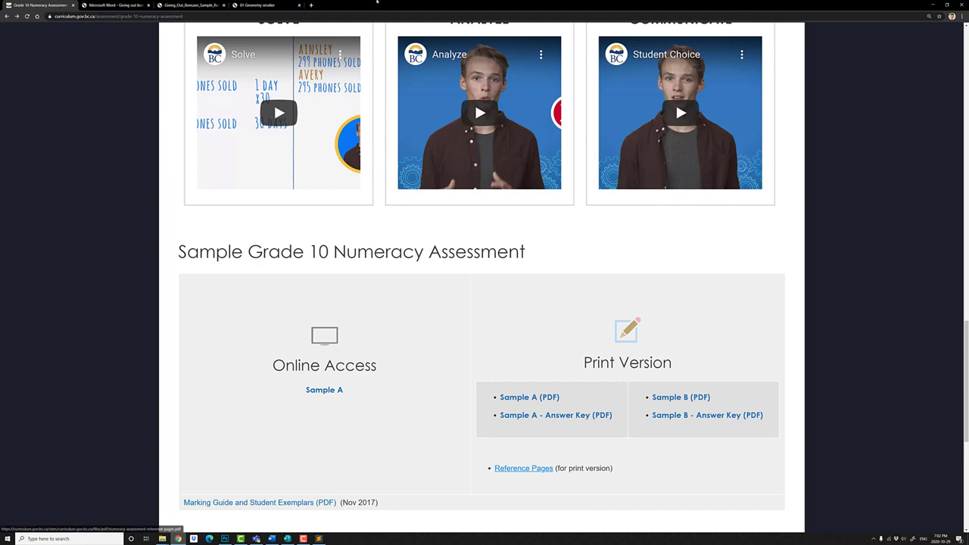
Step: Open the Graduation Numeracy Reference Pages PDF and read from Geometry to Rates of Change
left_click(524, 468)
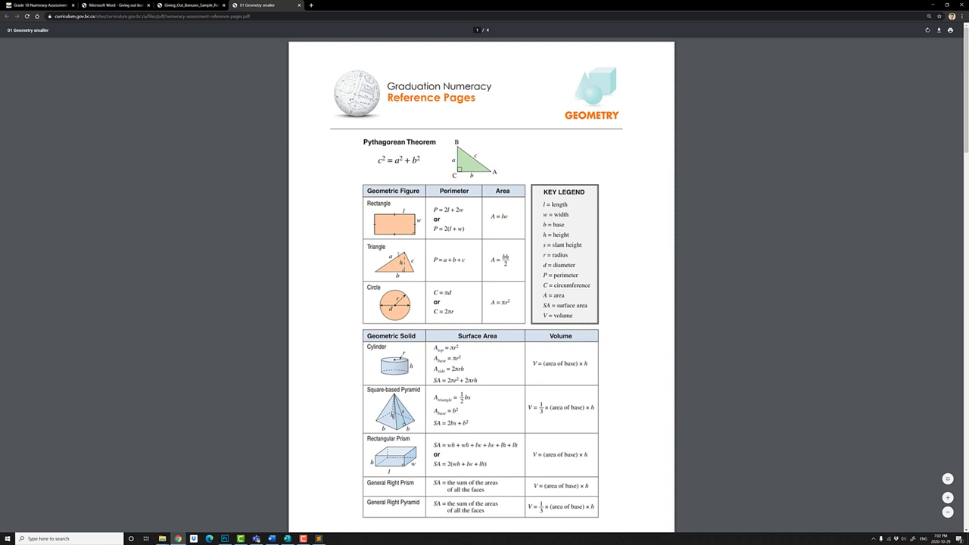
scroll("down", 3)
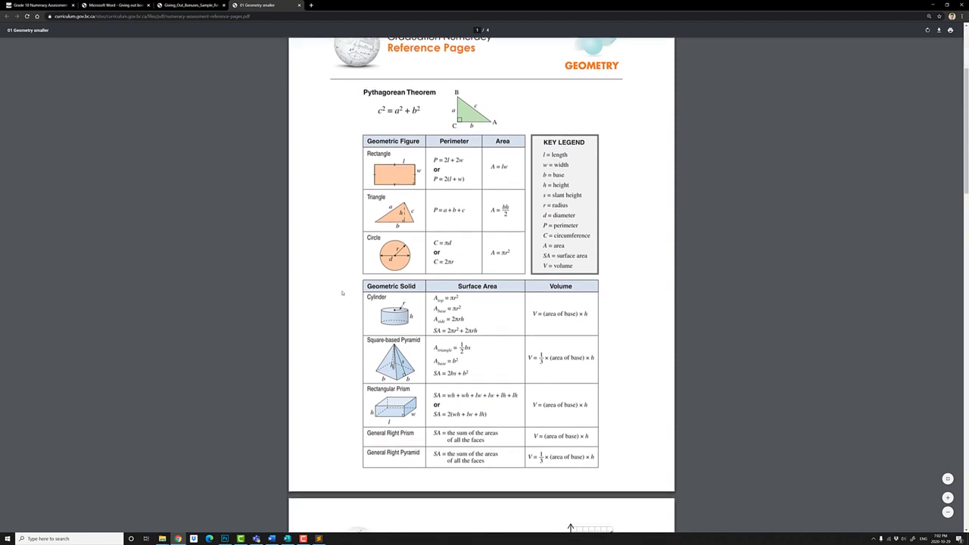
scroll("down", 3)
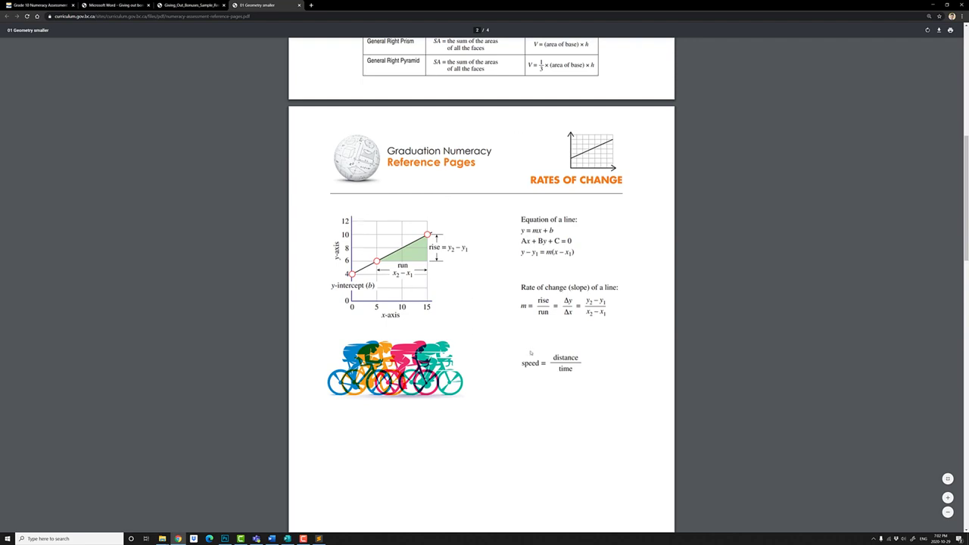
mouse_move(573, 331)
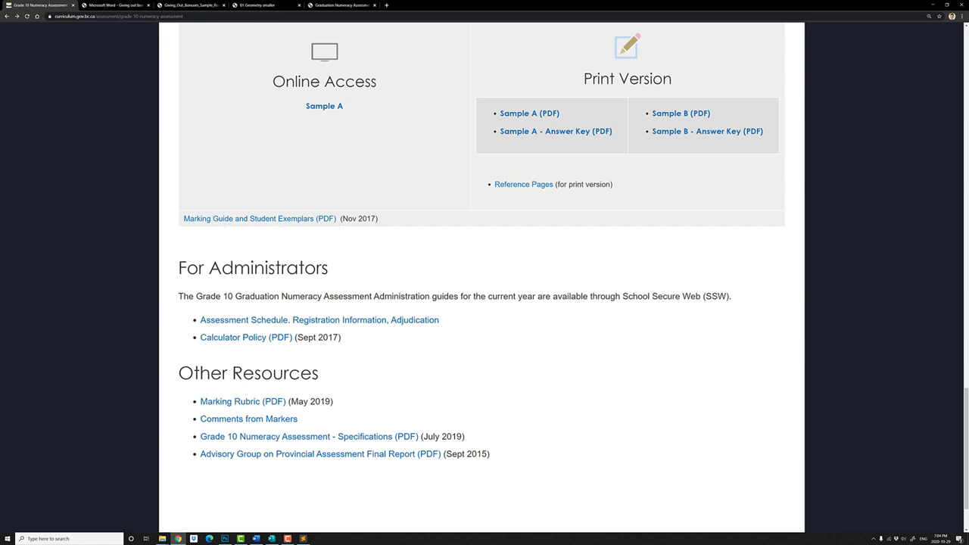
Step: Open the Marking Guide and Student Exemplars PDF and read its rubric and elaborations
left_click(259, 218)
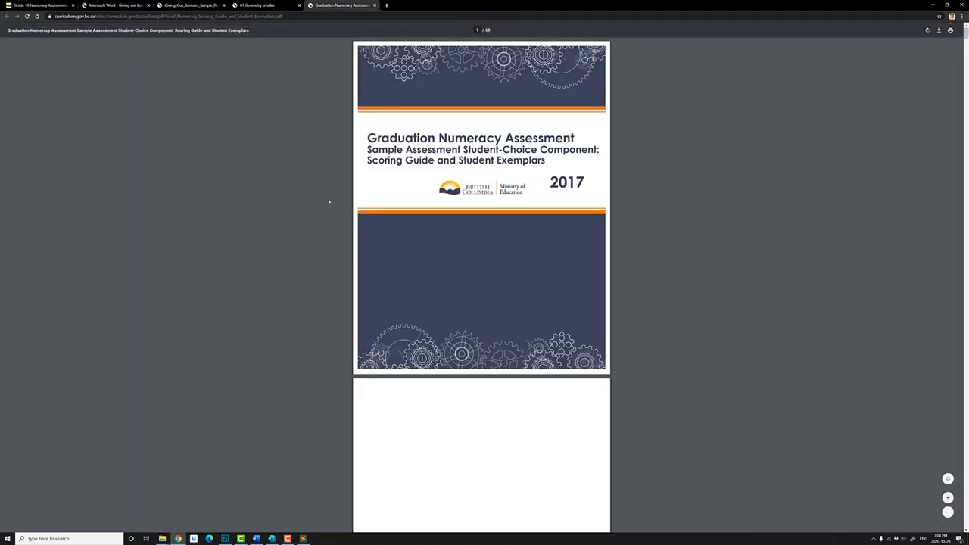
scroll("down", 3)
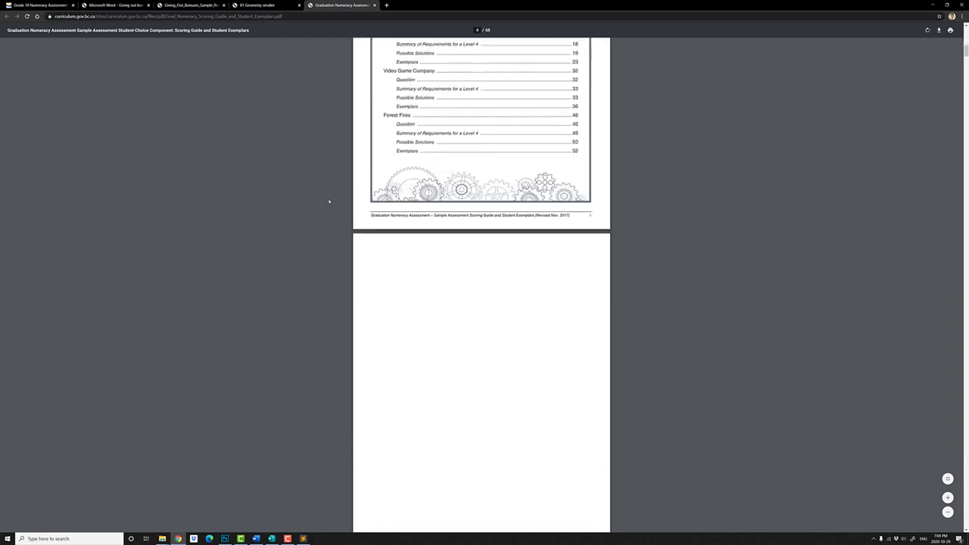
scroll("down", 3)
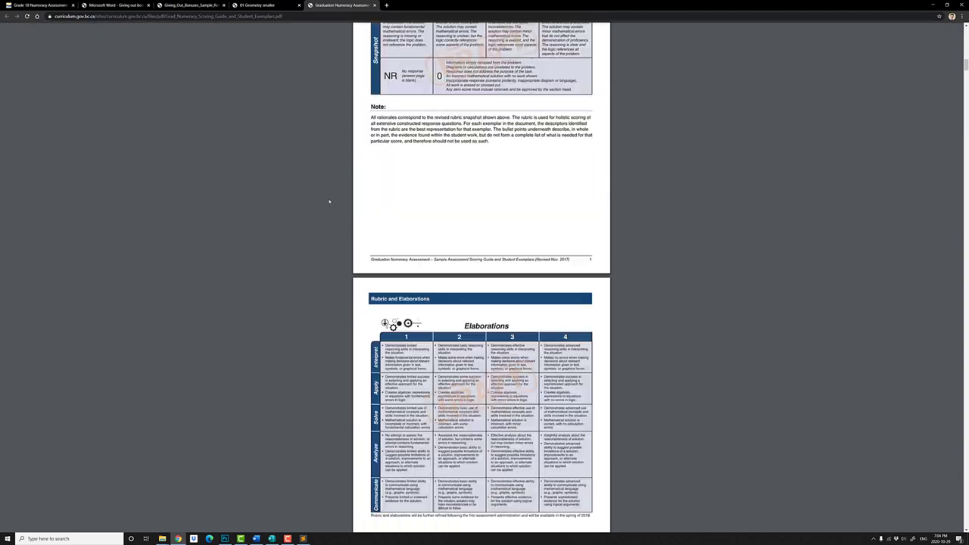
scroll("up", 3)
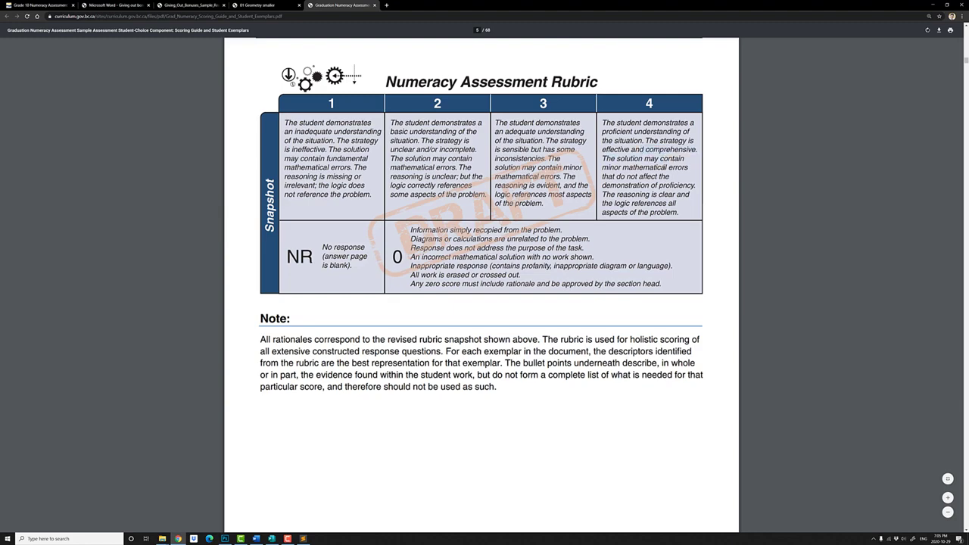
scroll("down", 3)
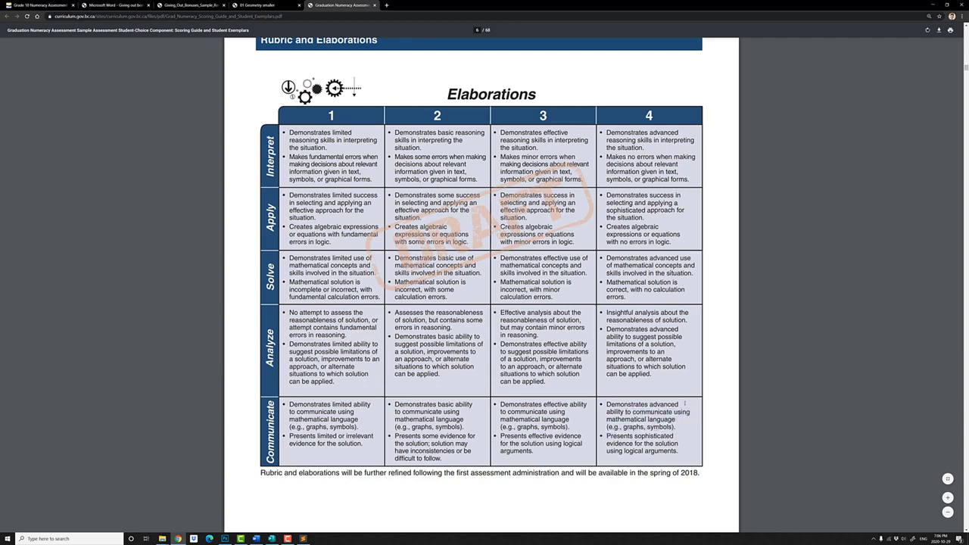
scroll("up", 3)
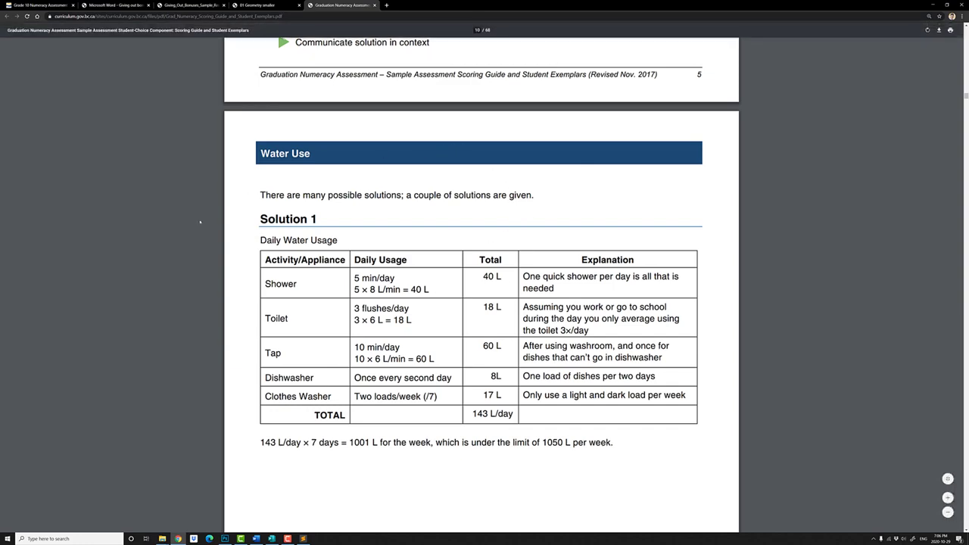
Step: Read through the Water Use solutions and the score-4 student exemplar
scroll("down", 3)
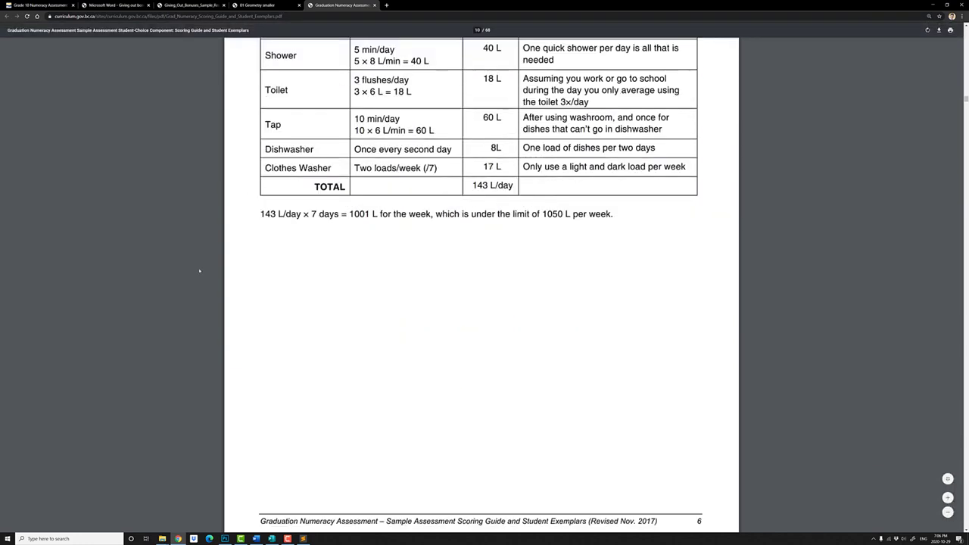
scroll("down", 3)
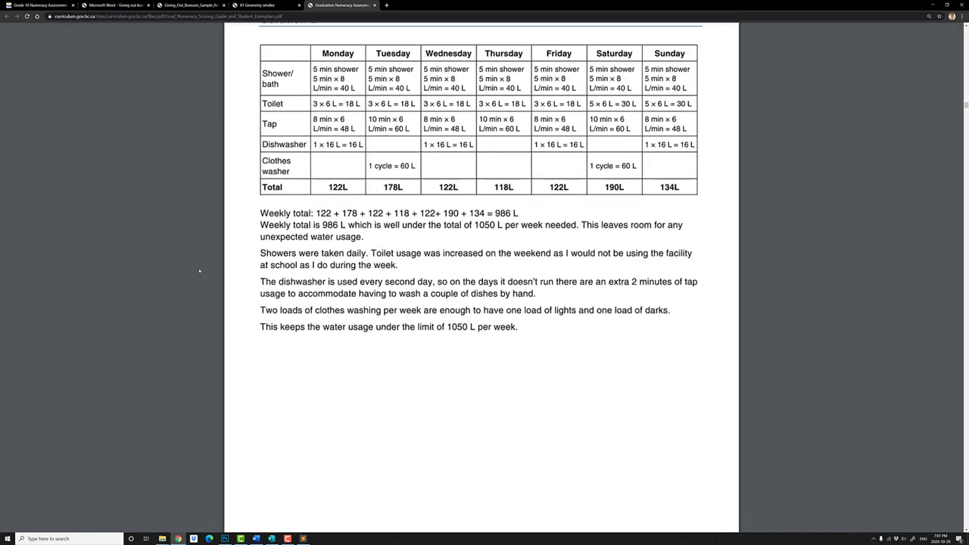
scroll("down", 3)
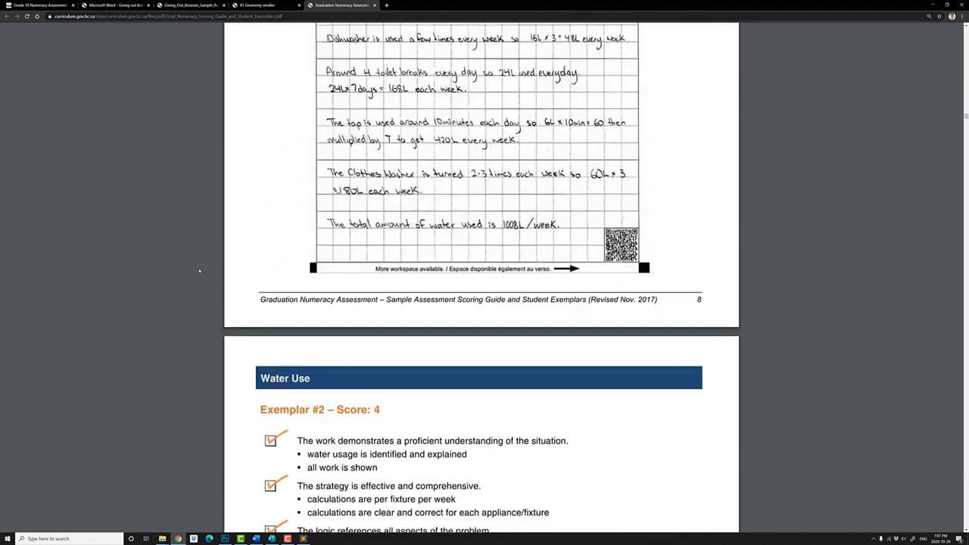
scroll("down", 3)
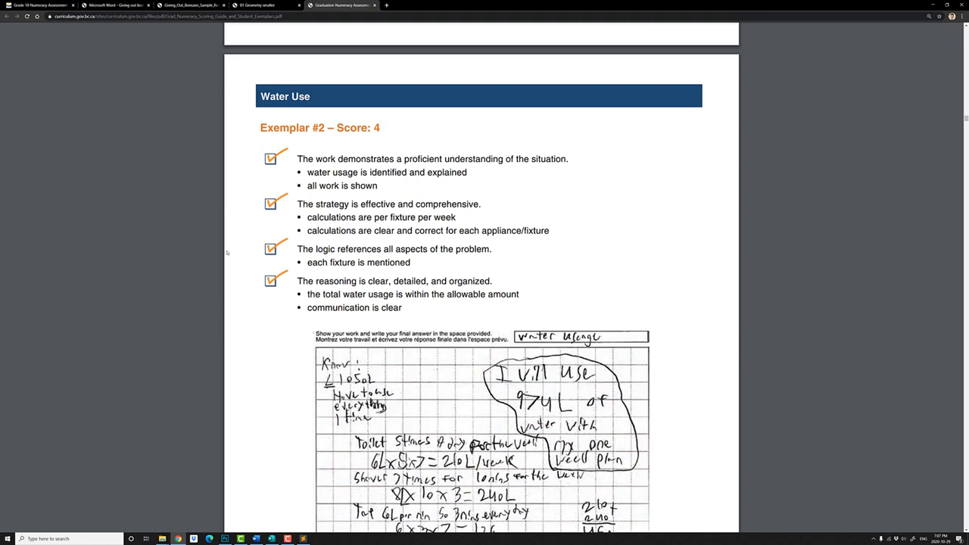
scroll("down", 3)
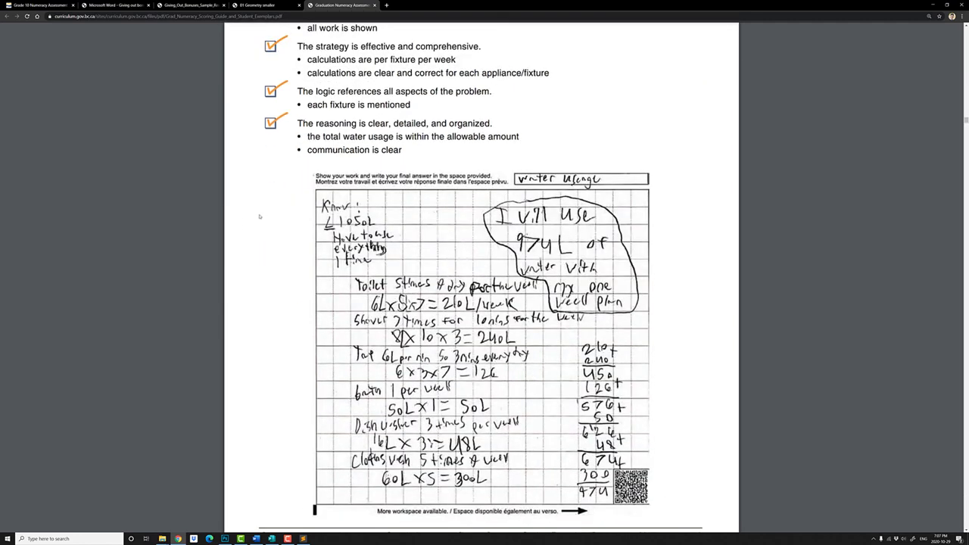
scroll("up", 3)
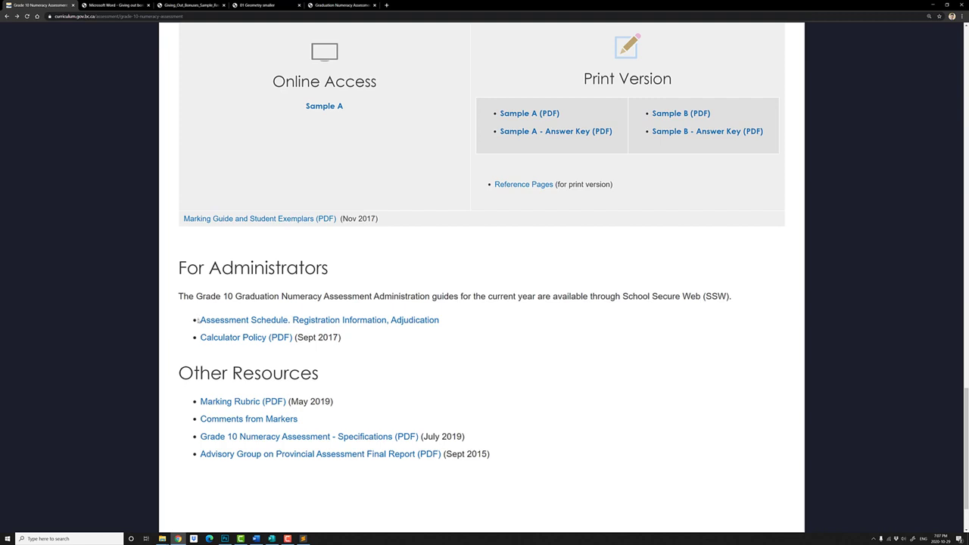
Step: Open the Calculator Policy PDF in a new tab and highlight the sentence about students using their own calculator
right_click(245, 336)
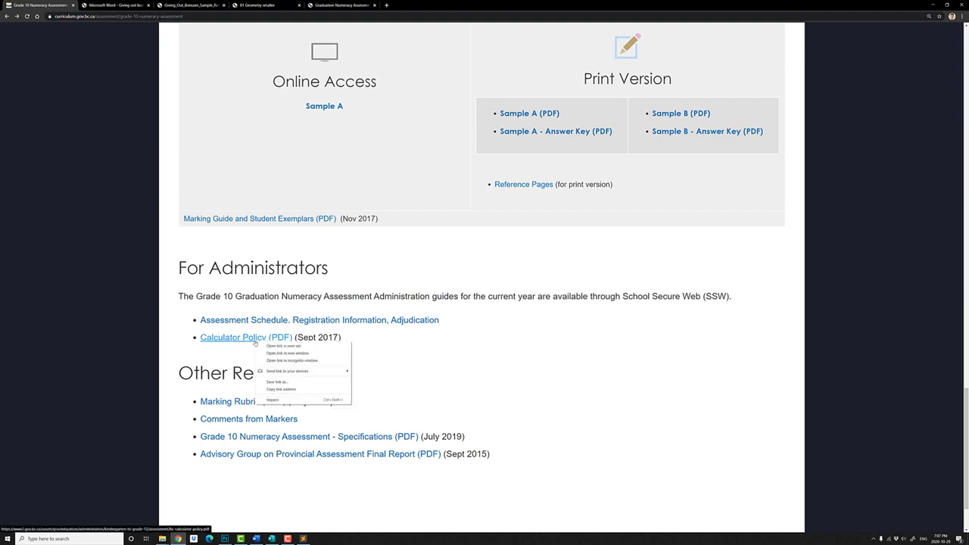
left_click(282, 345)
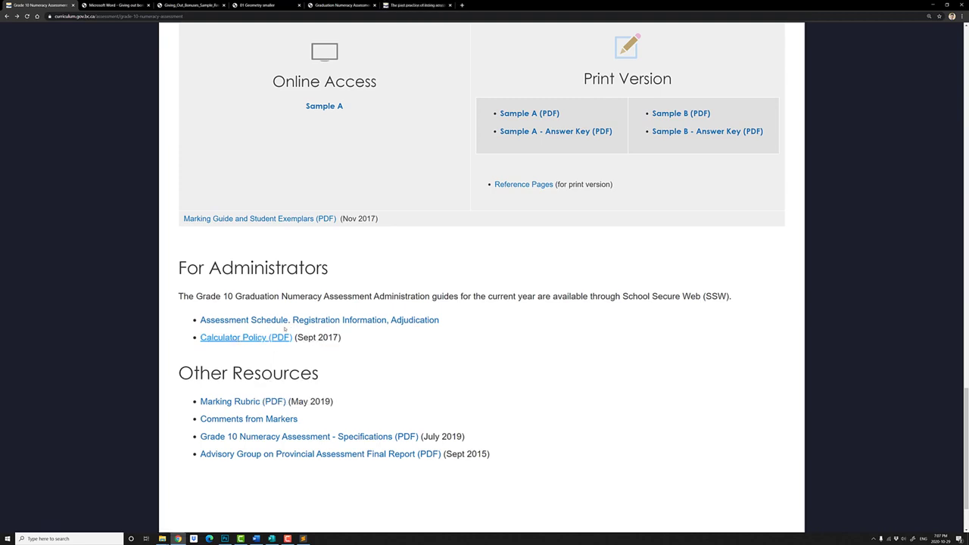
left_click(233, 336)
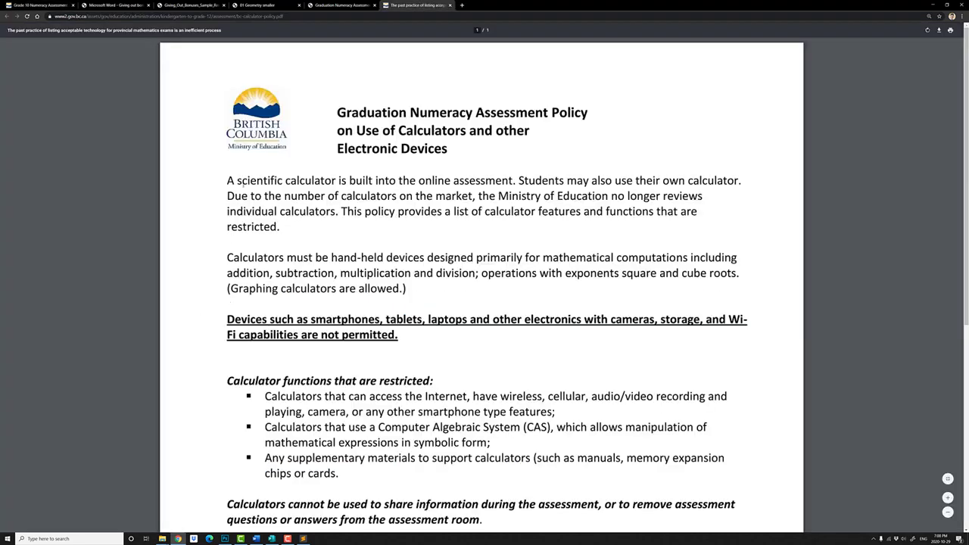
left_click_drag(227, 180, 415, 180)
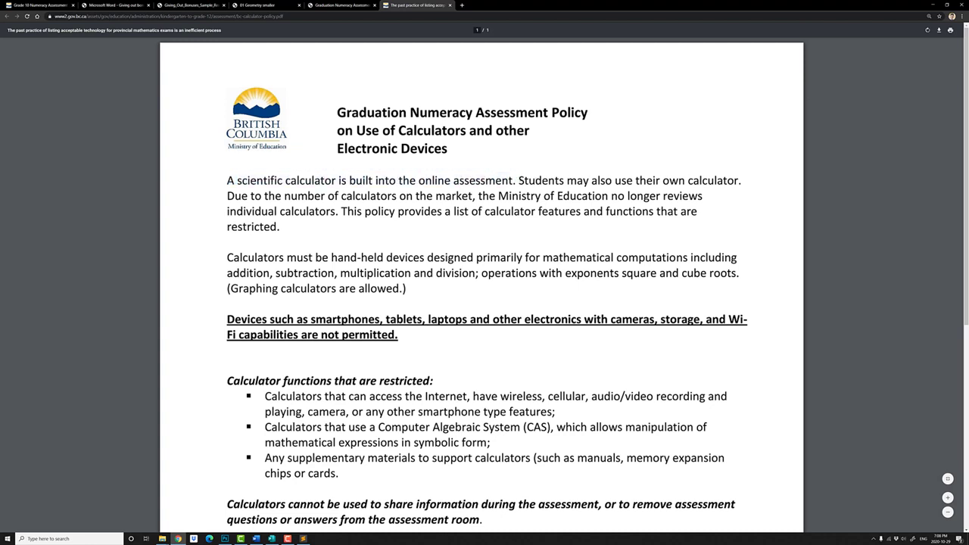
left_click_drag(518, 181, 681, 181)
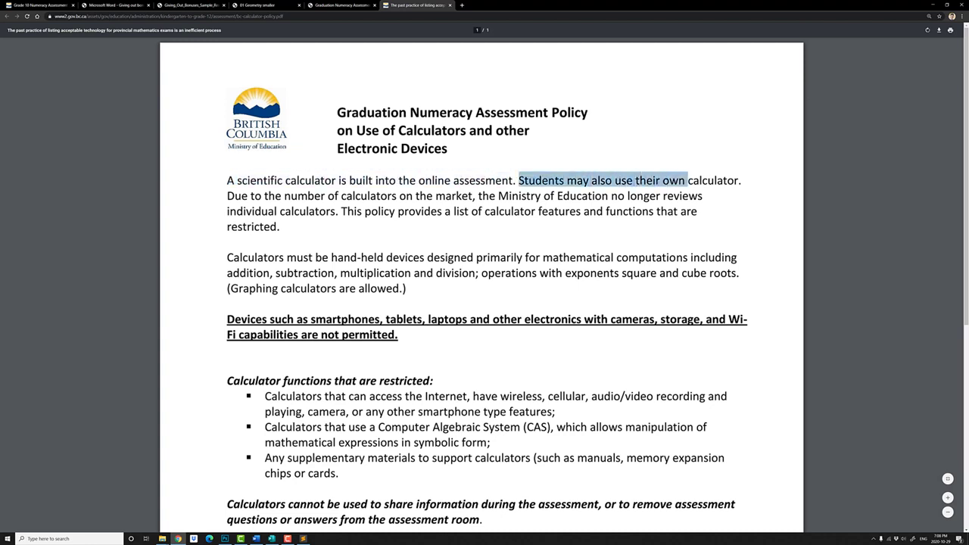
left_click(675, 172)
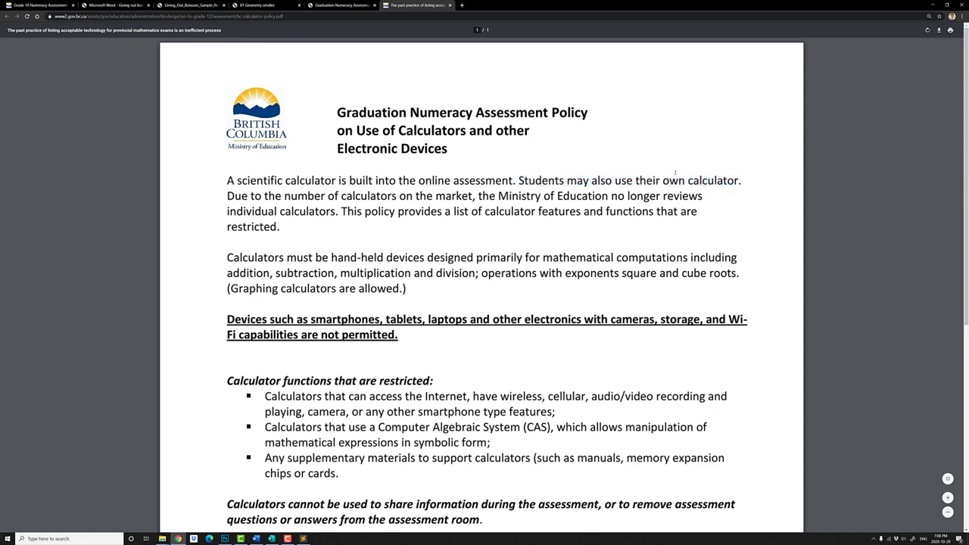
mouse_move(689, 182)
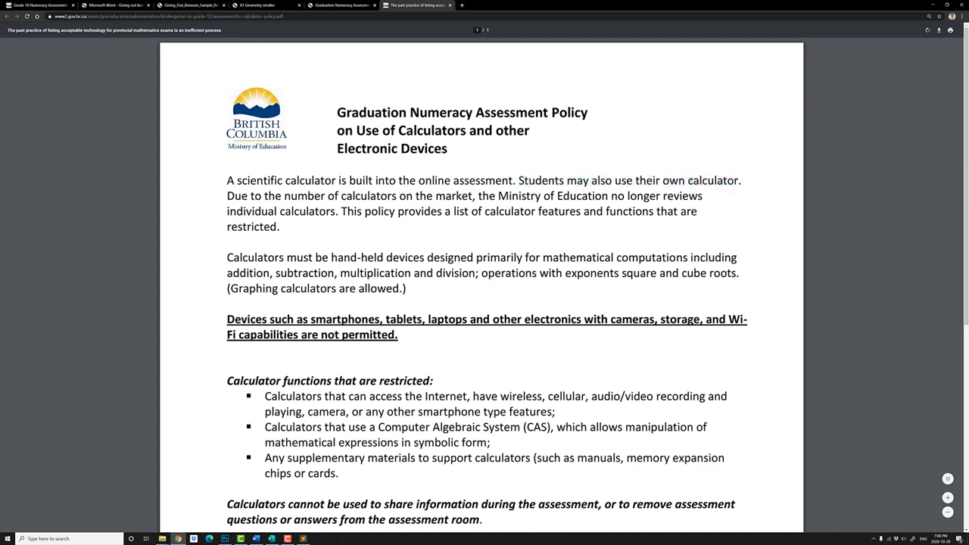
mouse_move(677, 140)
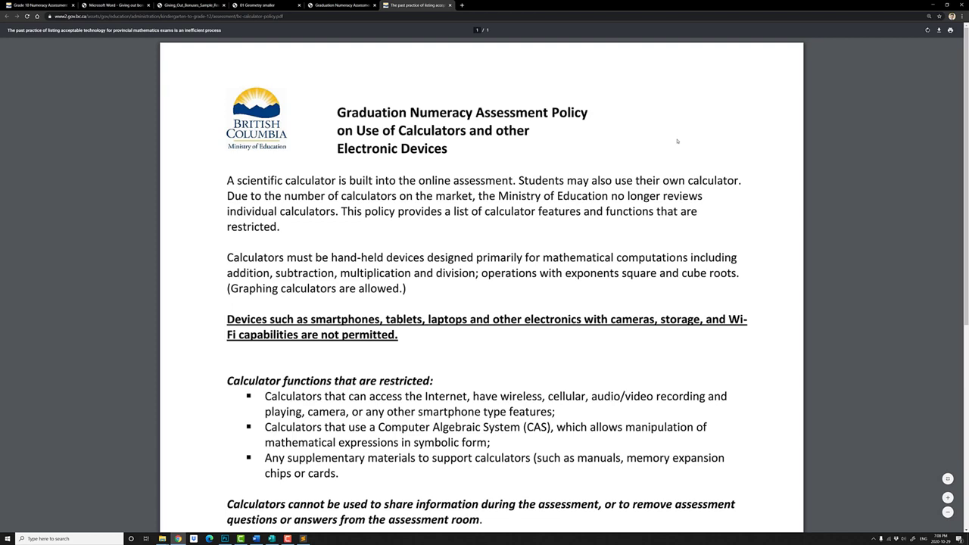
Step: Open the 'Comments from Markers' January 2019 report and mark Reasoned Estimates and Plan and Design weaknesses
left_click(342, 6)
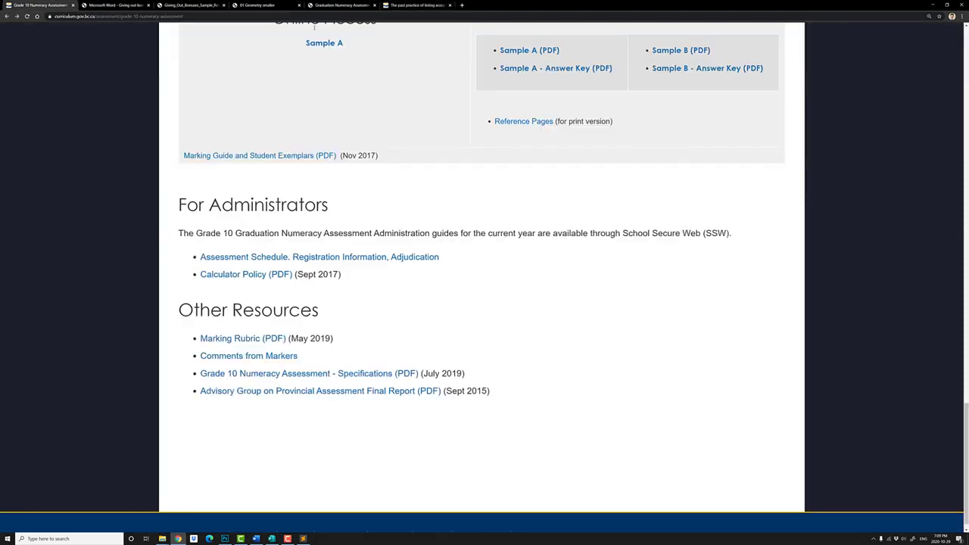
mouse_move(249, 355)
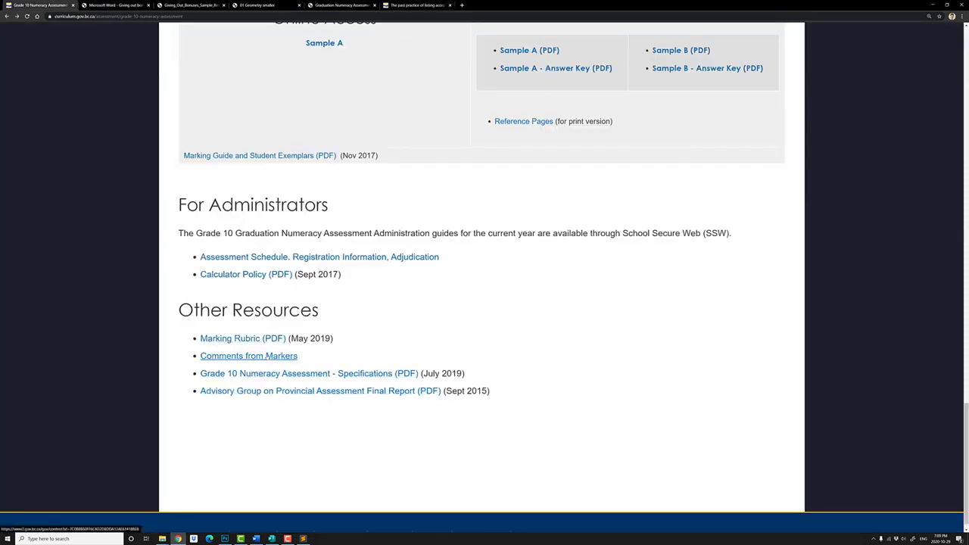
left_click(248, 354)
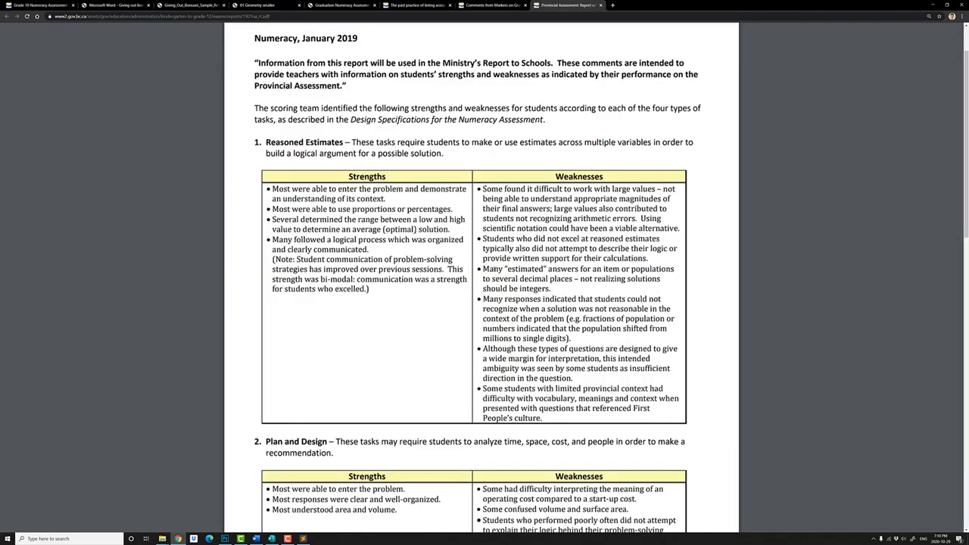
double_click(513, 269)
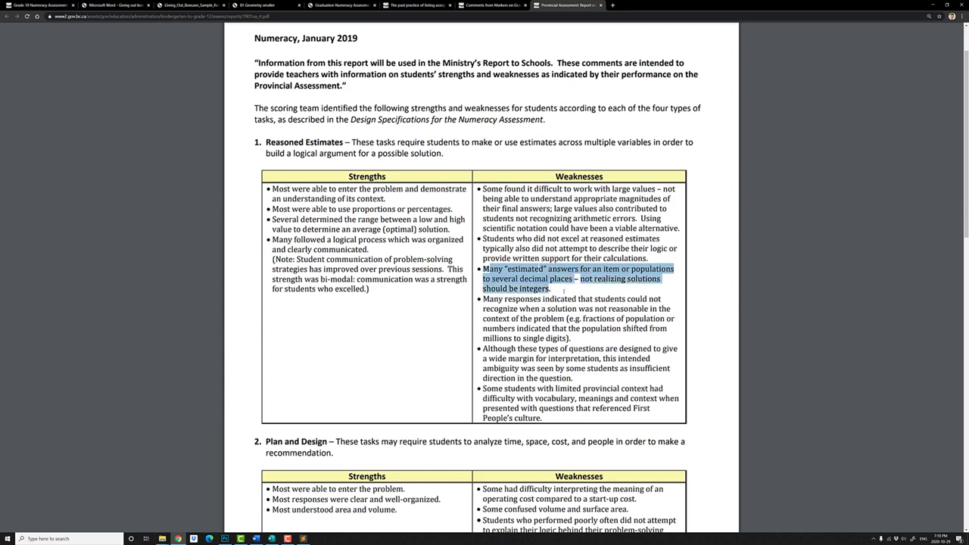
scroll("down", 3)
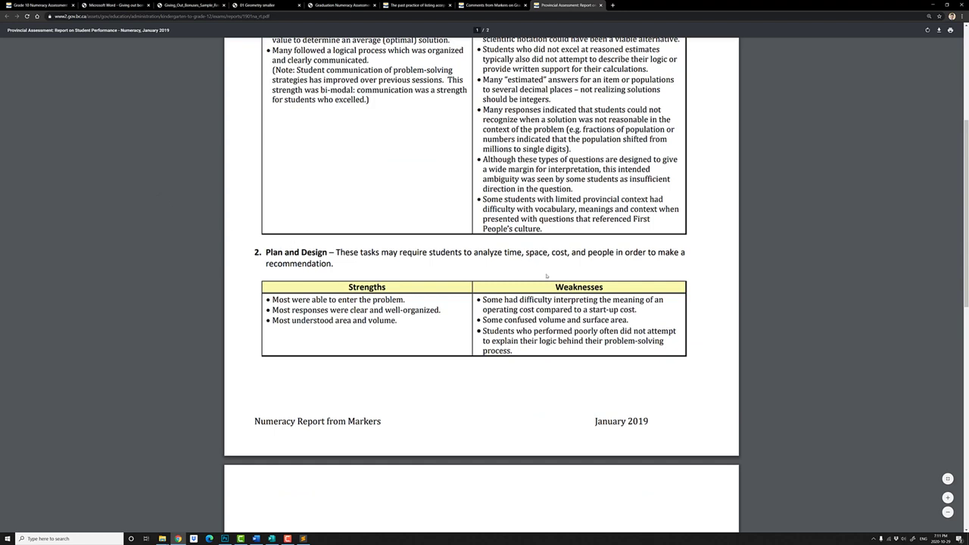
mouse_move(546, 276)
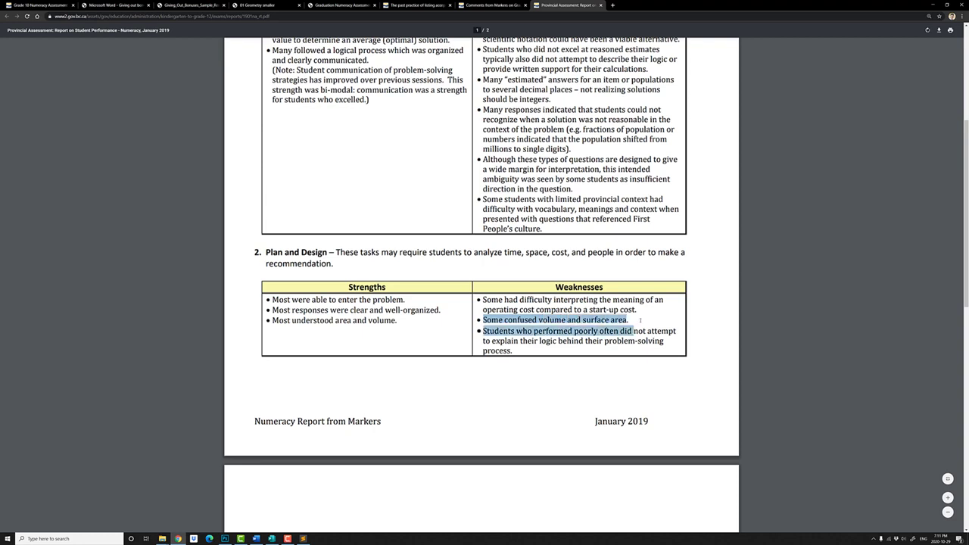
left_click(557, 330)
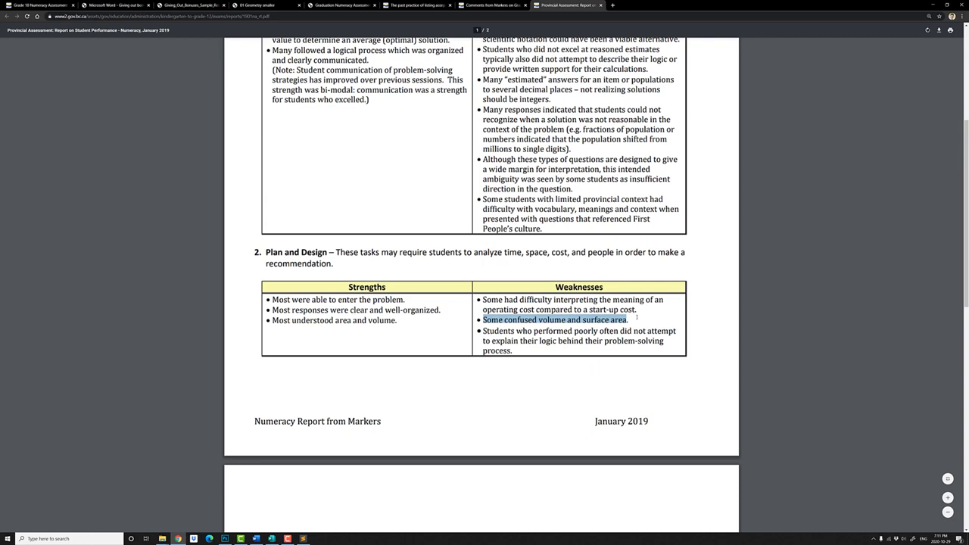
scroll("up", 3)
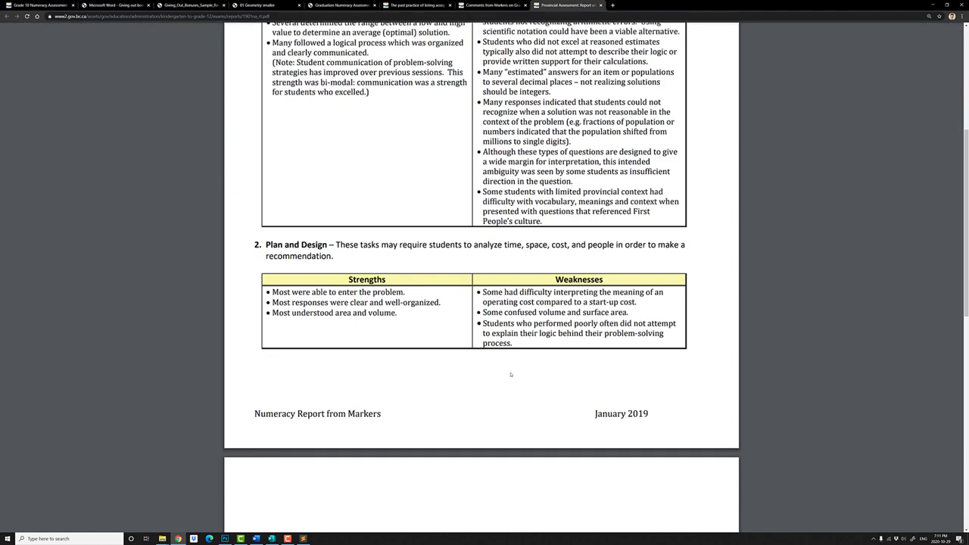
scroll("down", 3)
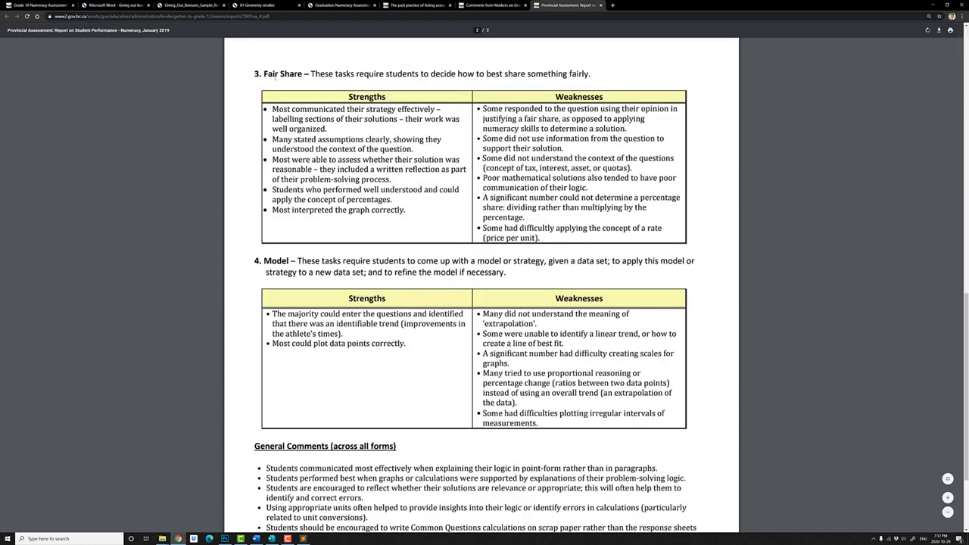
double_click(277, 72)
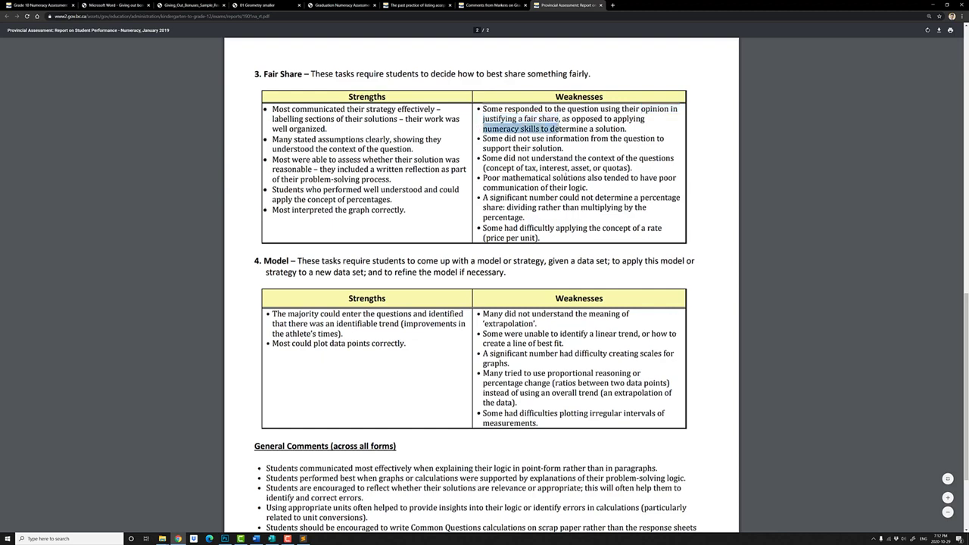
scroll("down", 3)
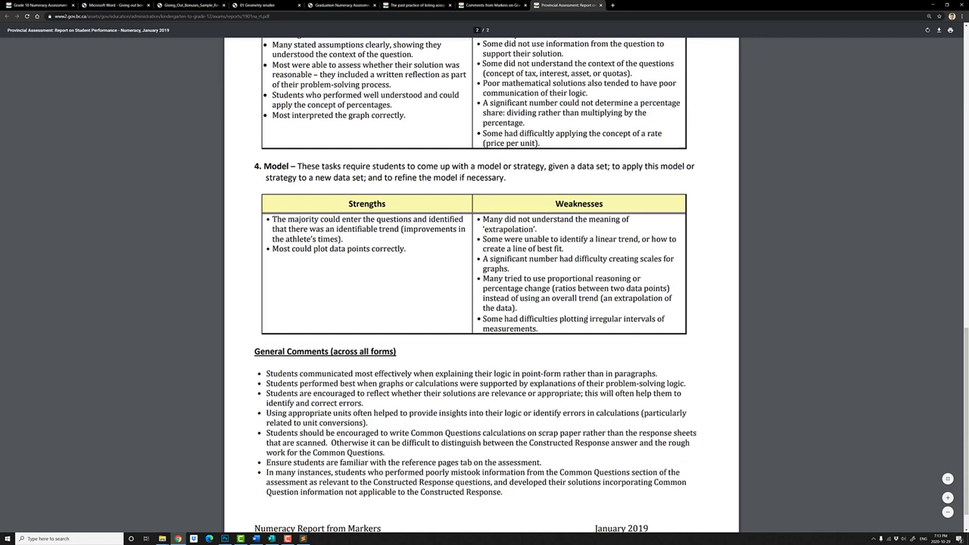
mouse_move(560, 342)
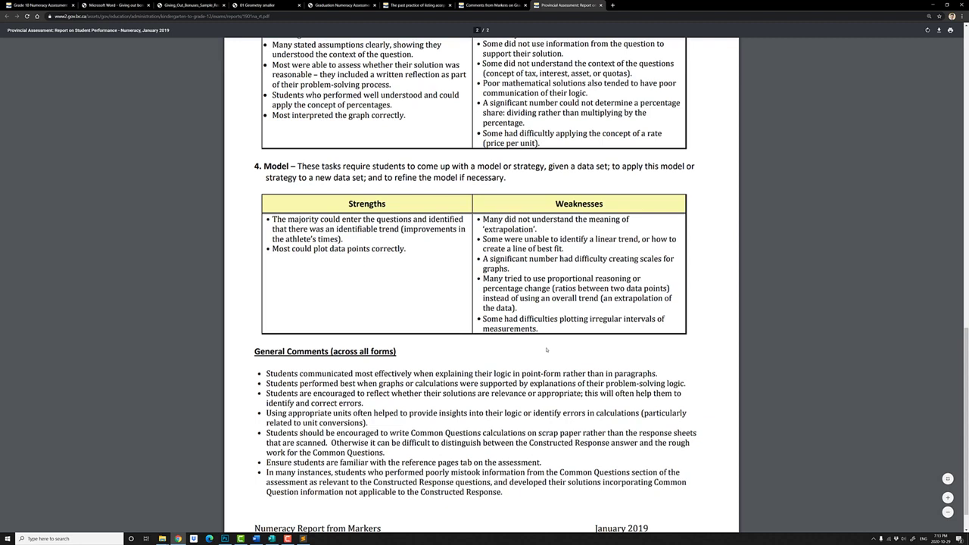
scroll("down", 3)
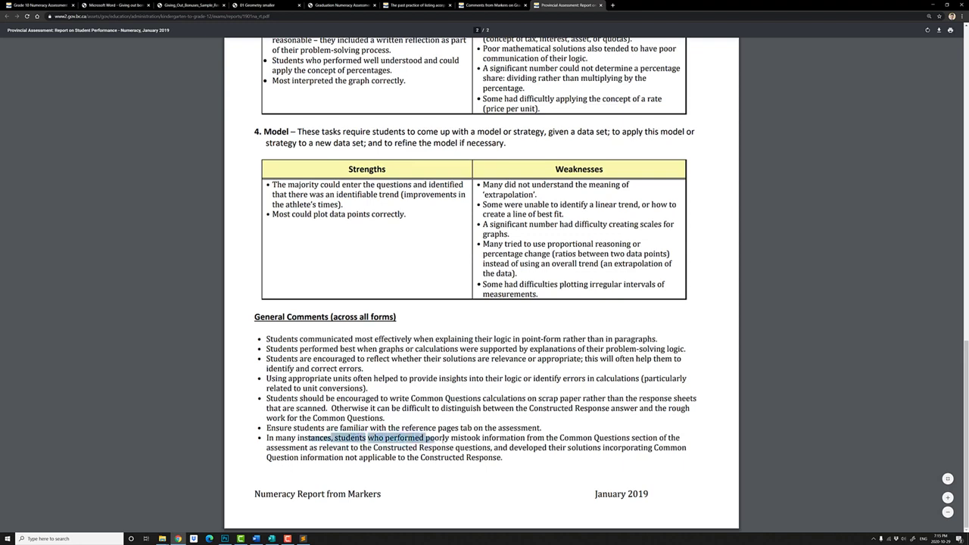
left_click_drag(433, 438, 566, 448)
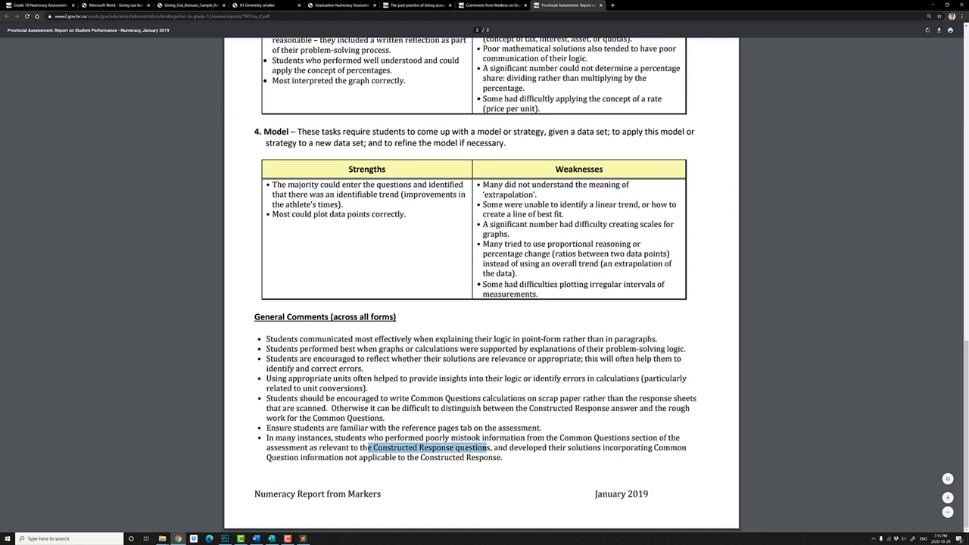
mouse_move(484, 469)
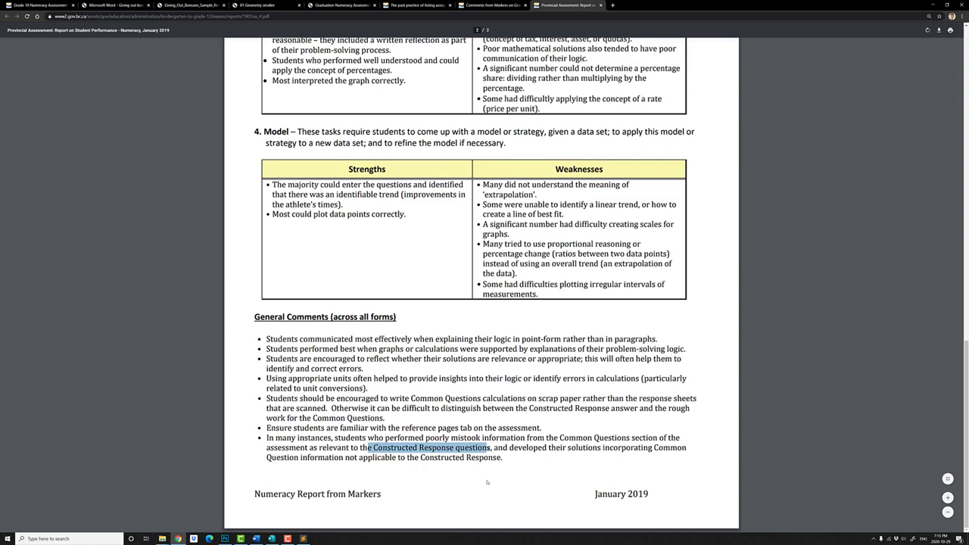
left_click(38, 6)
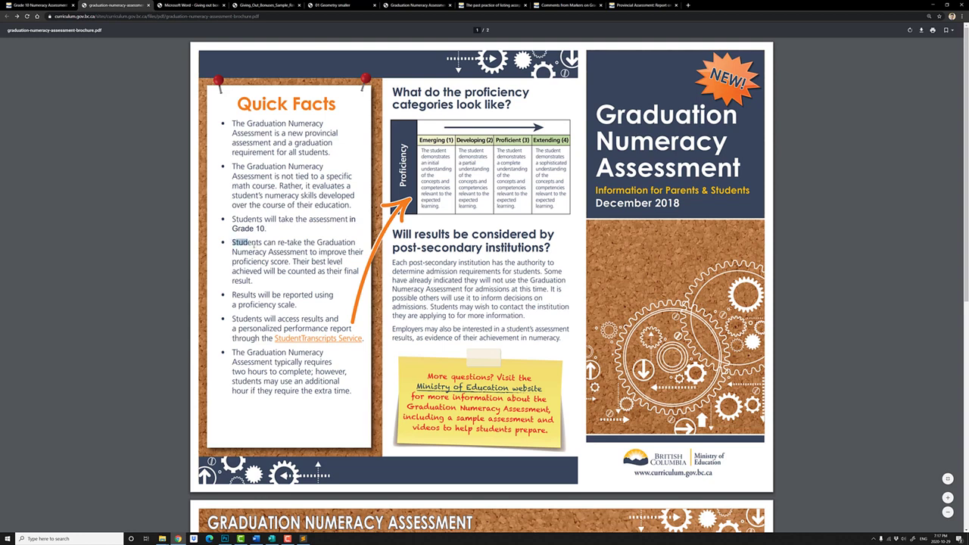
Step: Highlight text in the parent brochure's Quick Facts panel
left_click_drag(235, 242, 291, 262)
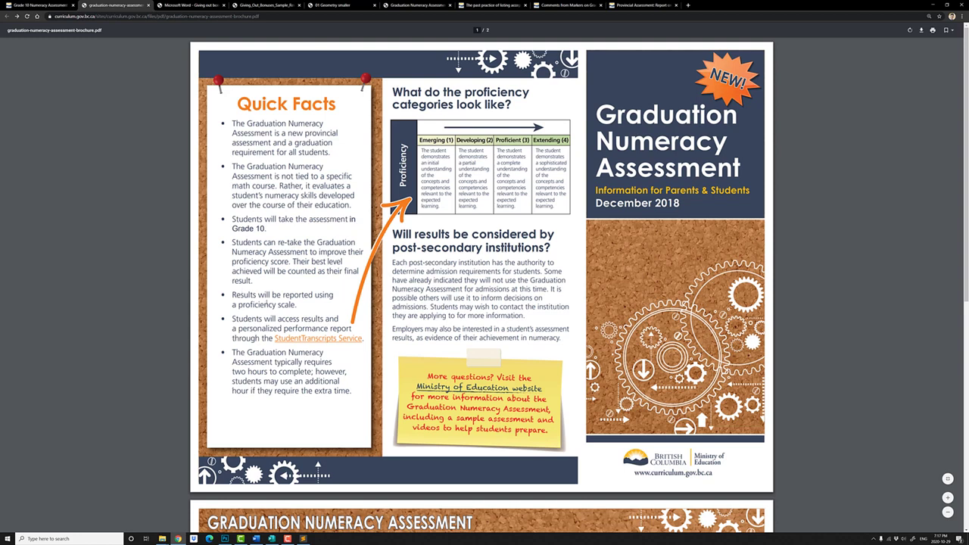
mouse_move(277, 279)
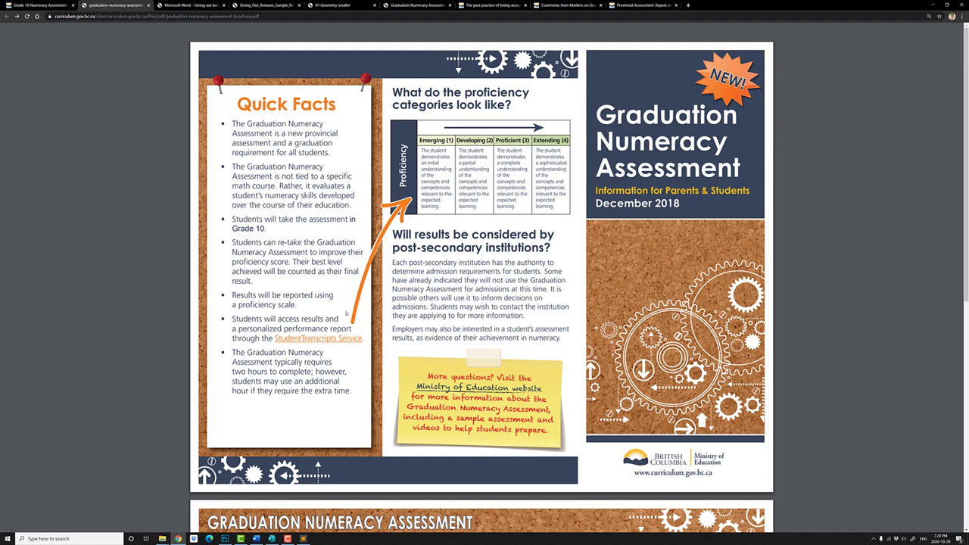
mouse_move(945, 515)
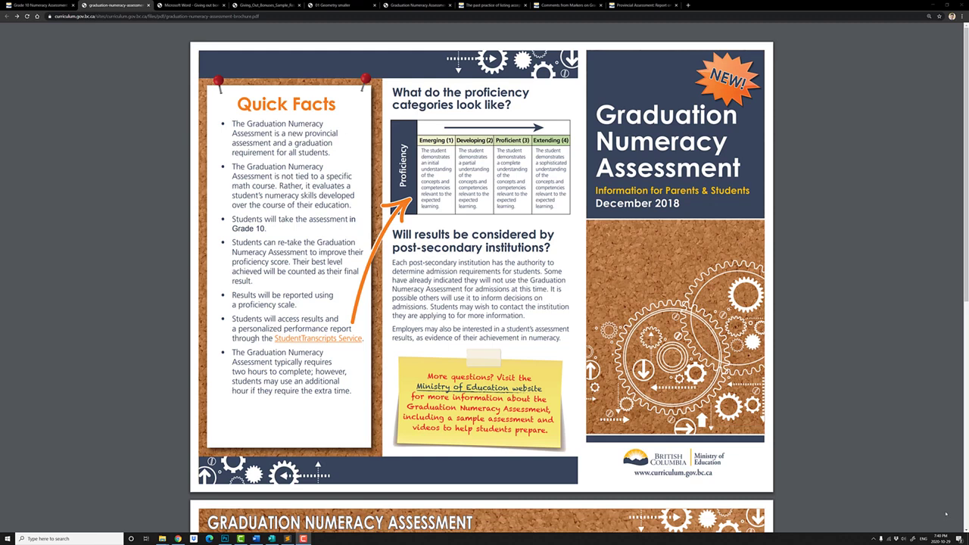
mouse_move(345, 313)
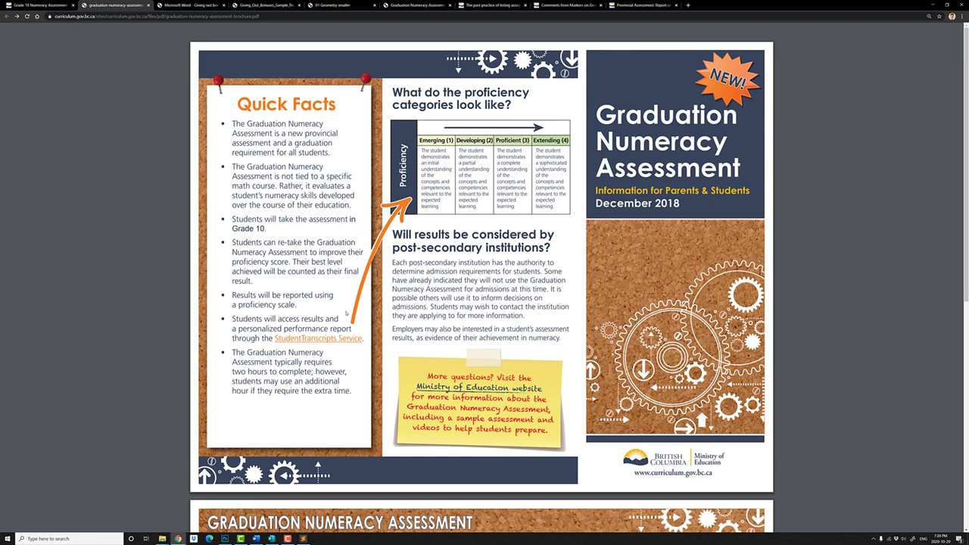